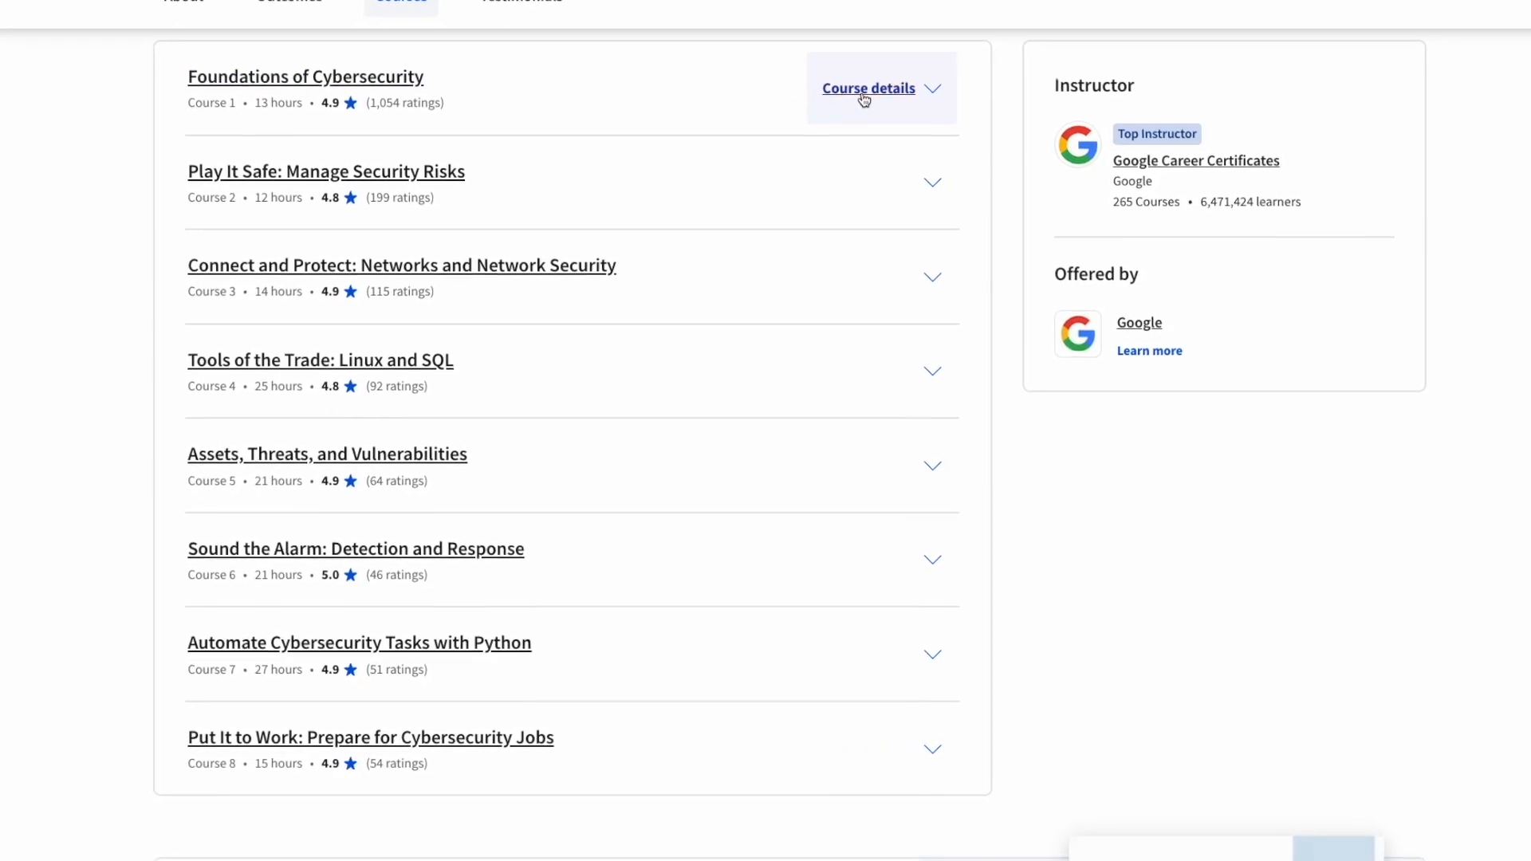
# Expand Course details for Play It Safe, then Connect and Protect: Networks and Network Security.
pyautogui.click(869, 89)
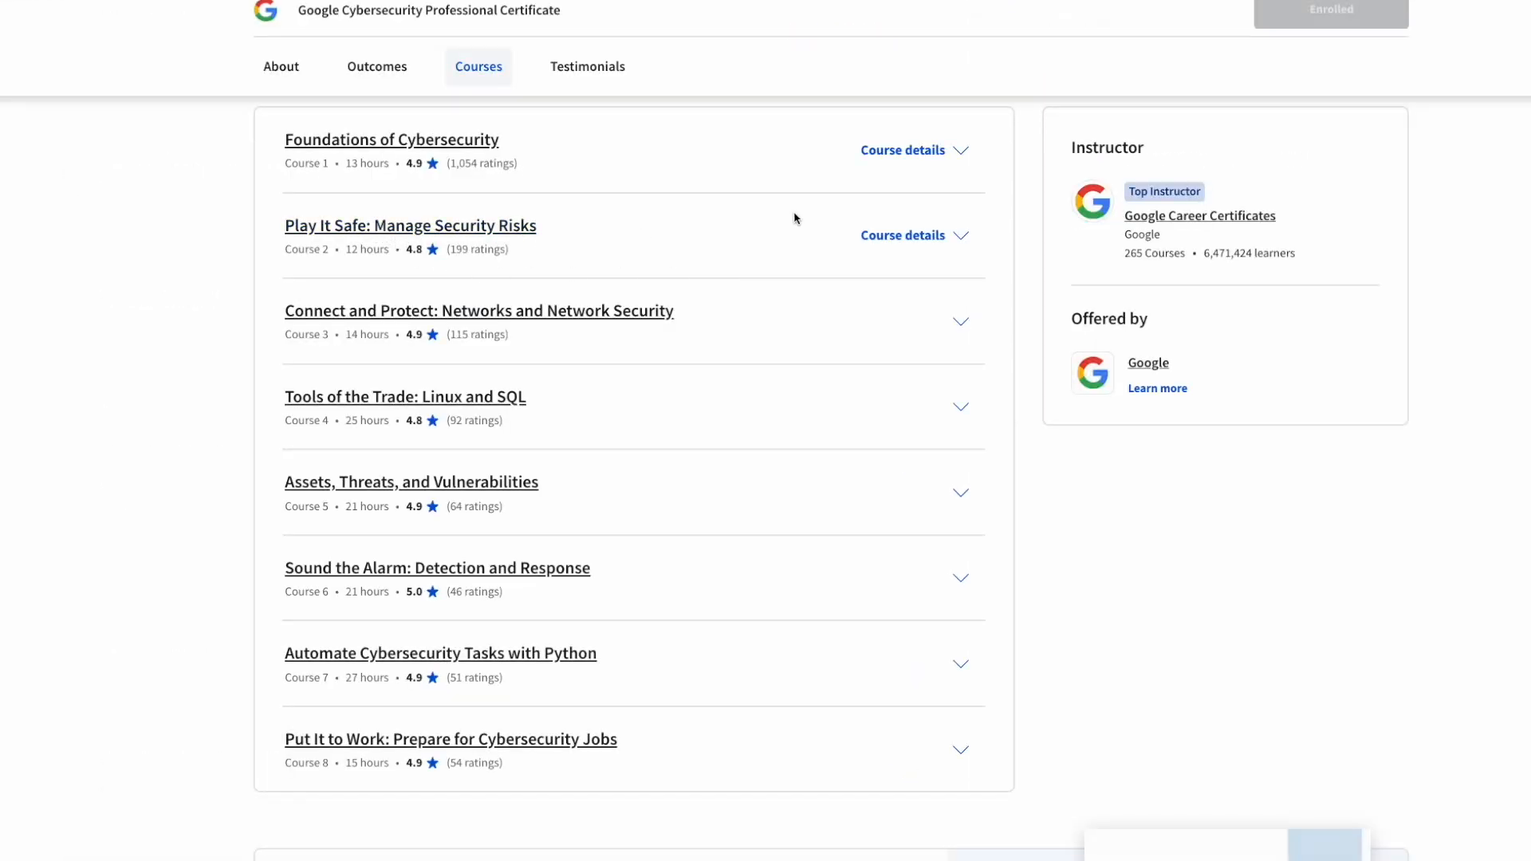
pyautogui.click(903, 236)
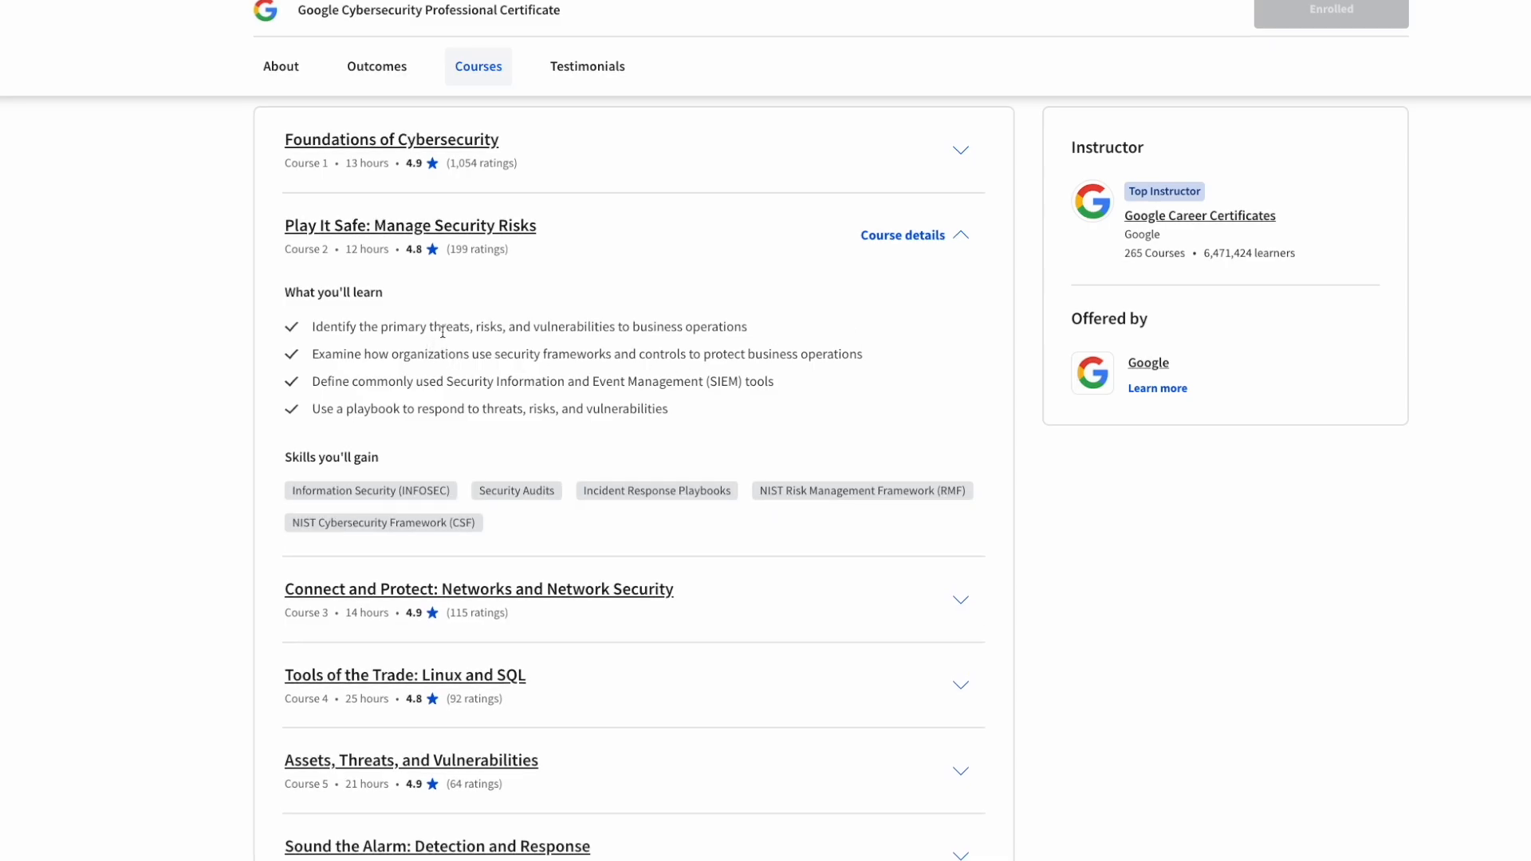
pyautogui.moveTo(445, 335)
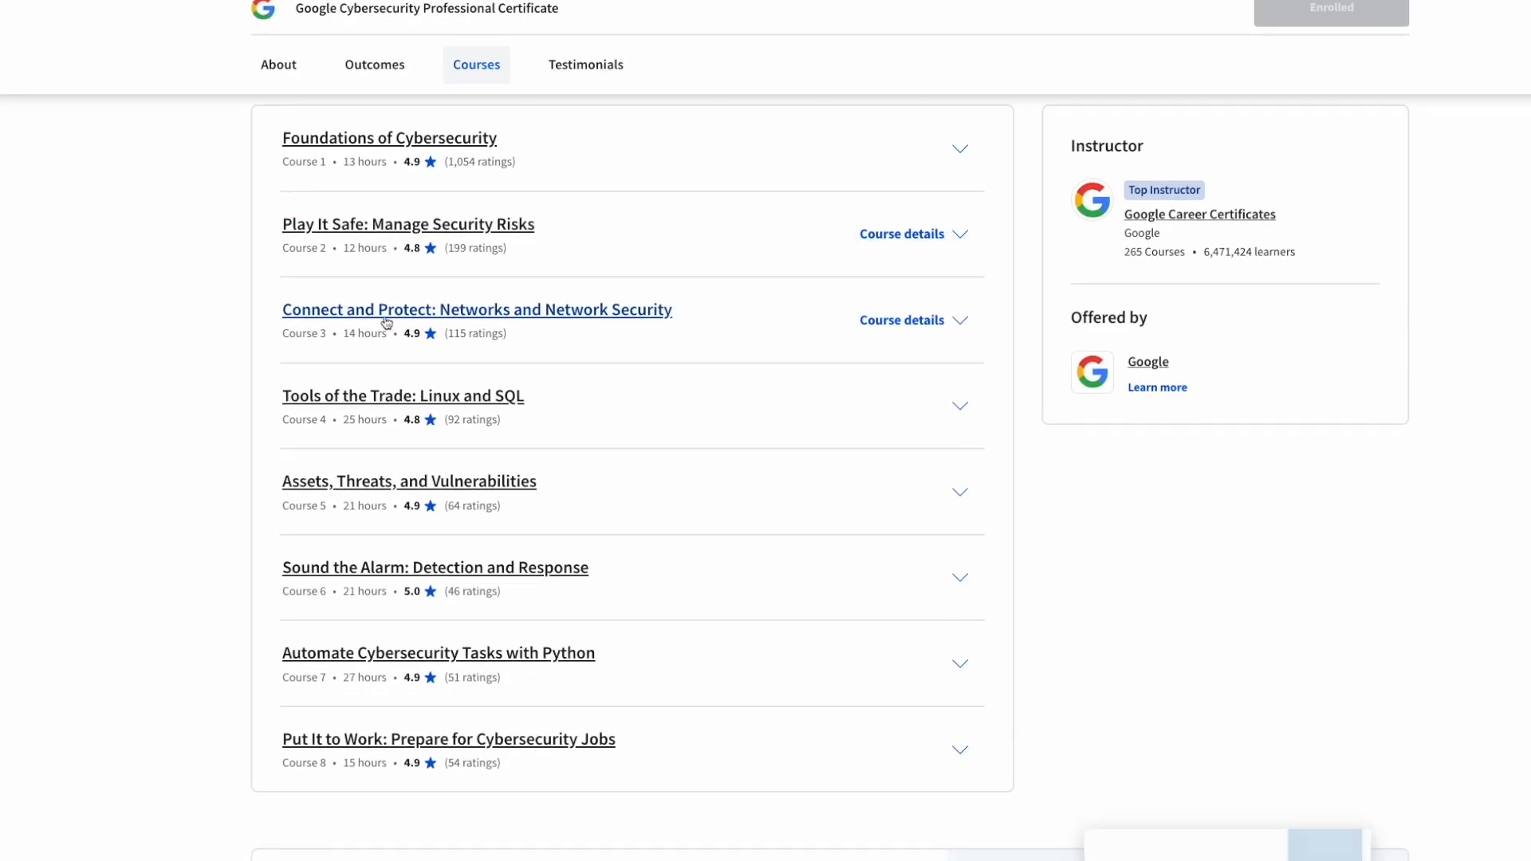
pyautogui.moveTo(644, 340)
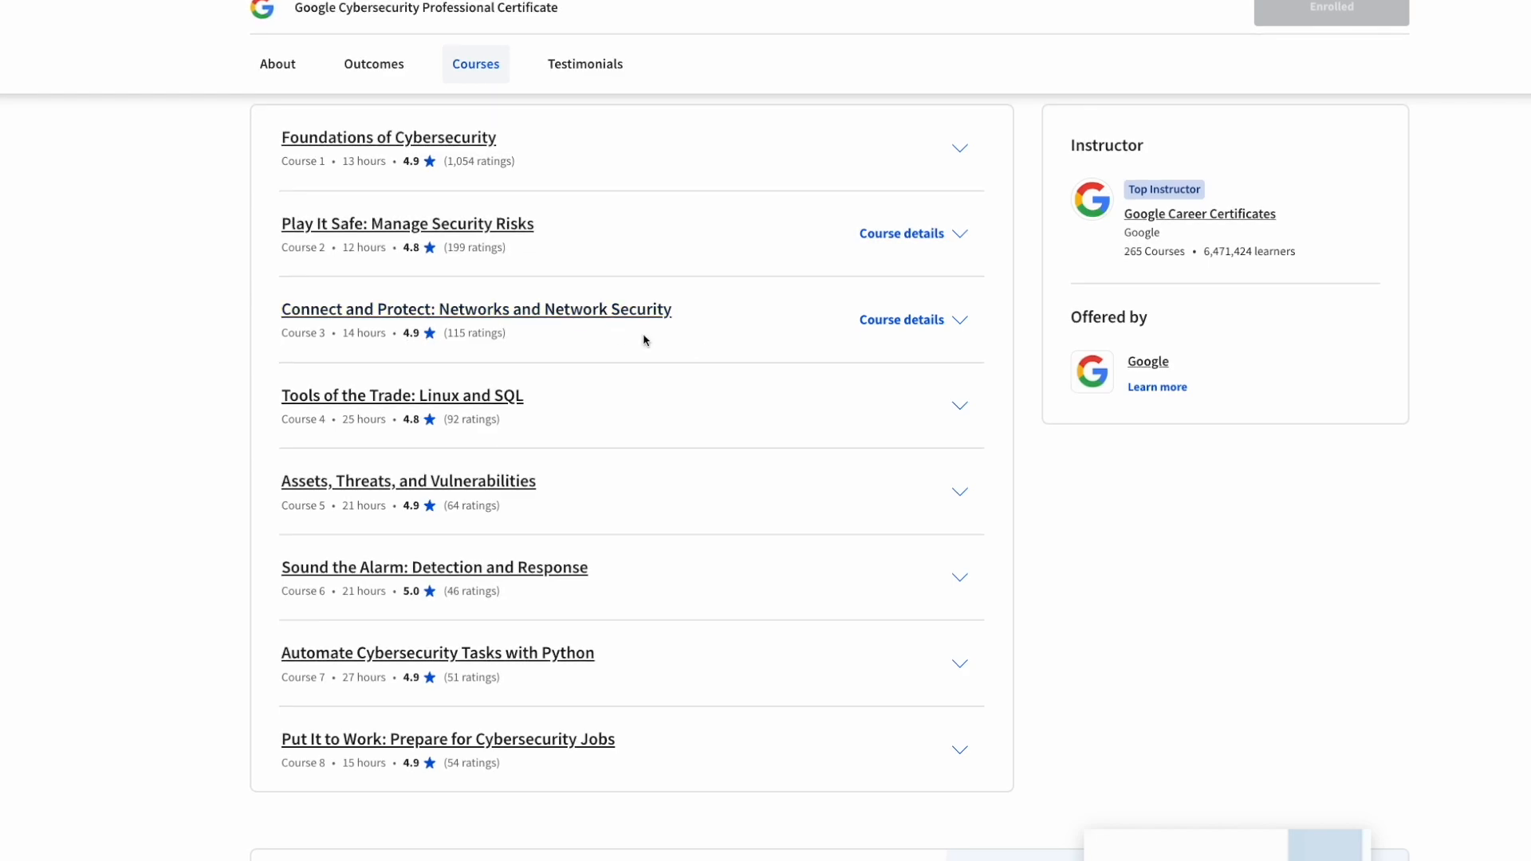
pyautogui.click(901, 319)
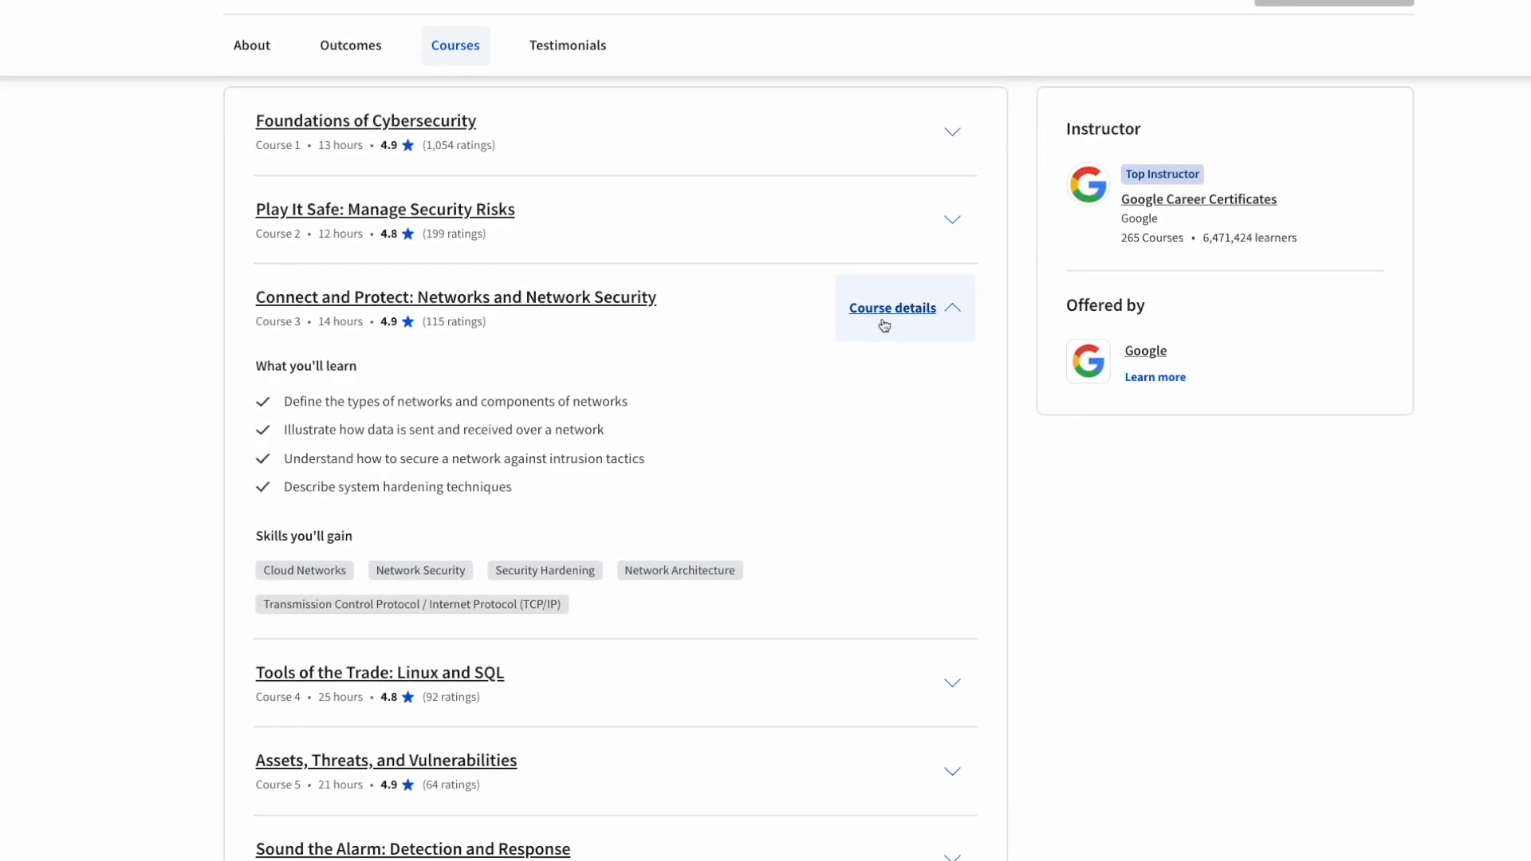
# Step through Courses 4 and 5 details, ending with Sound the Alarm: Detection and Response expanded.
pyautogui.click(893, 307)
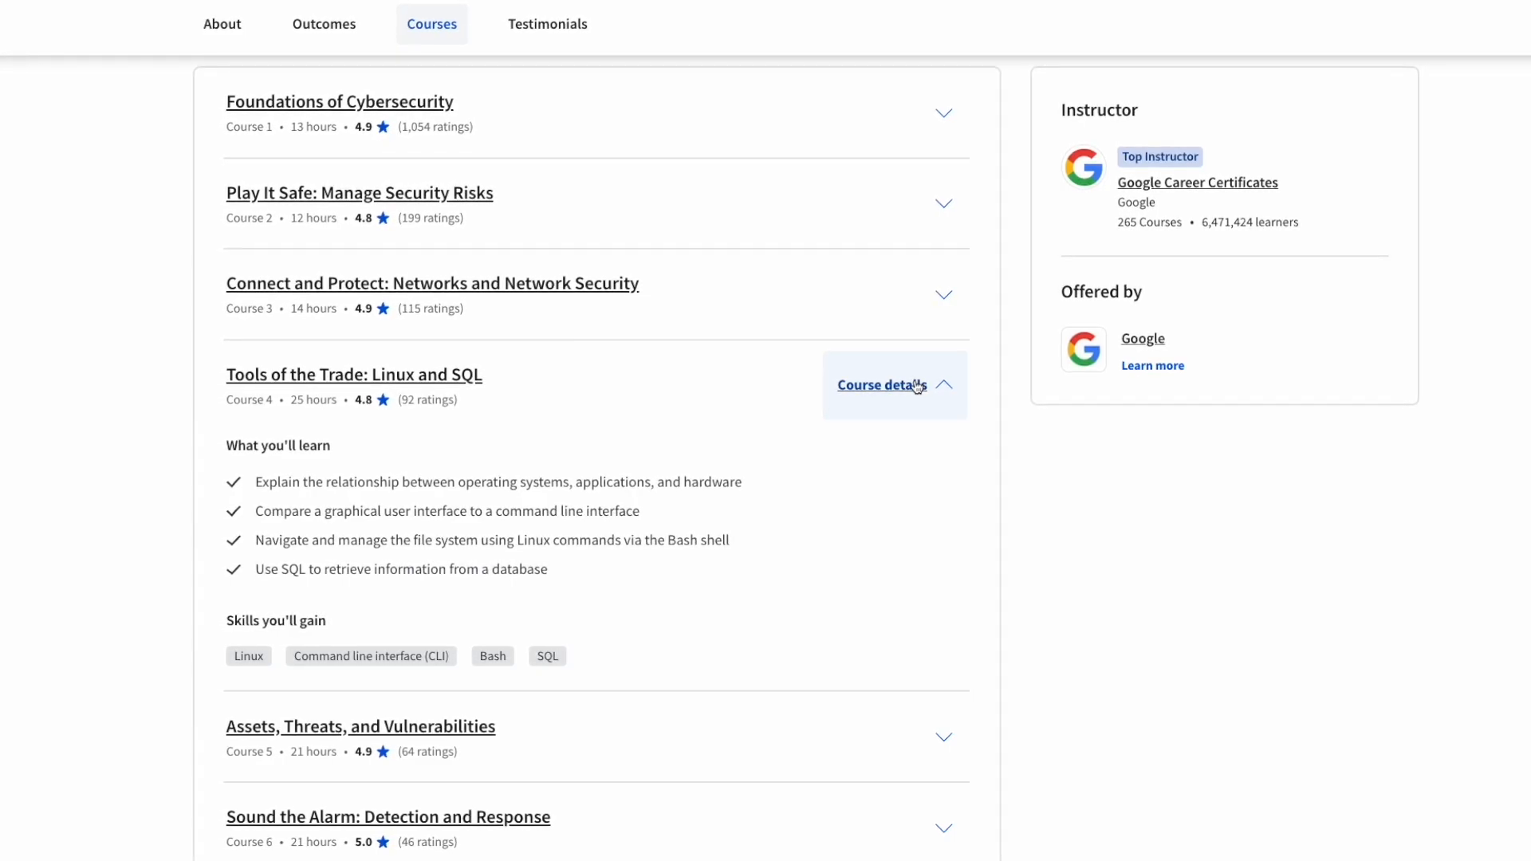
pyautogui.click(882, 384)
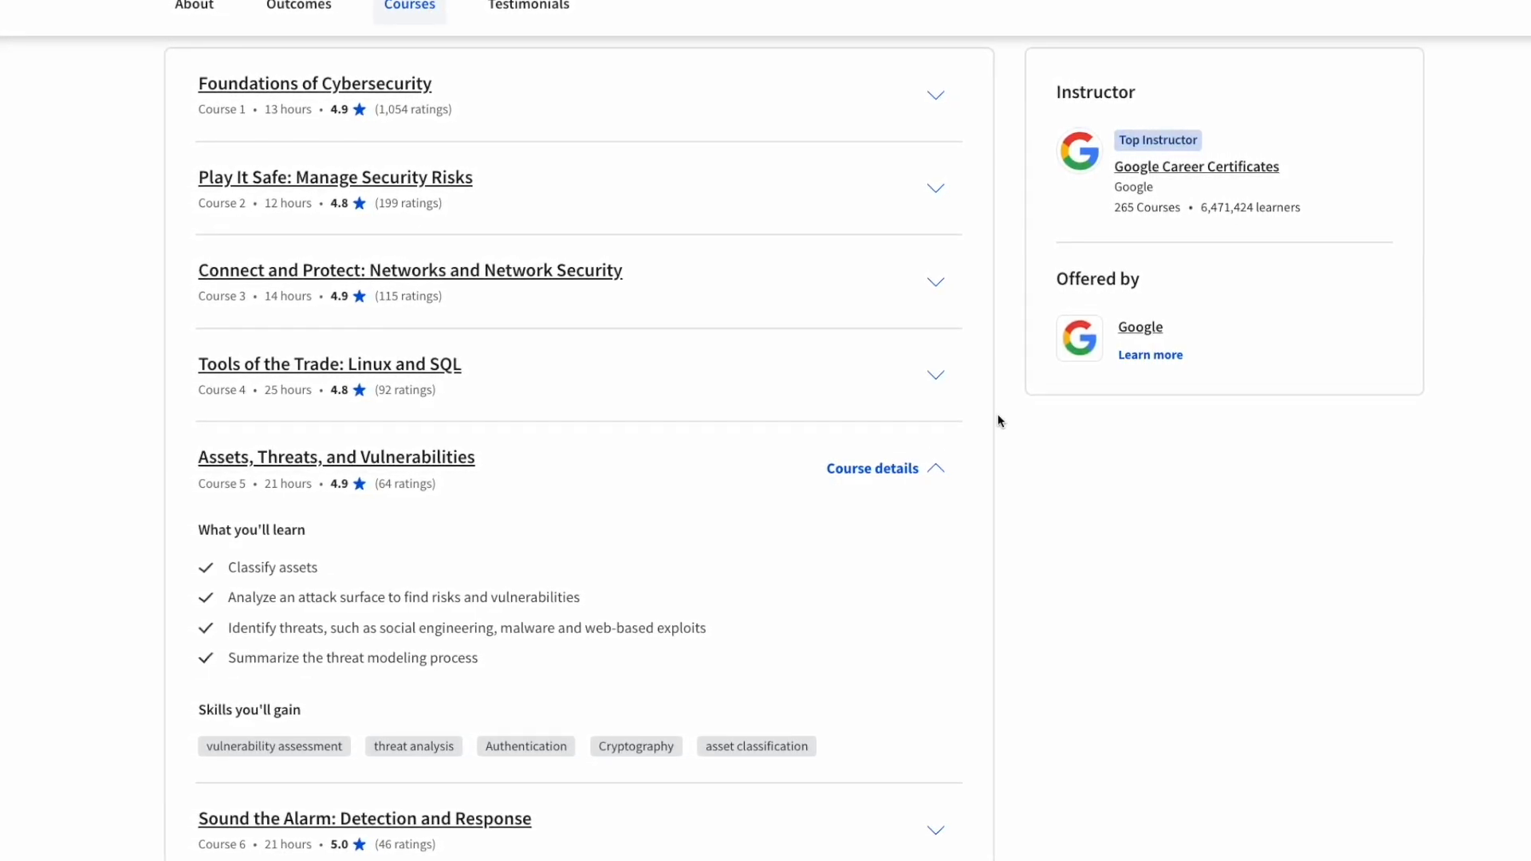
pyautogui.click(870, 469)
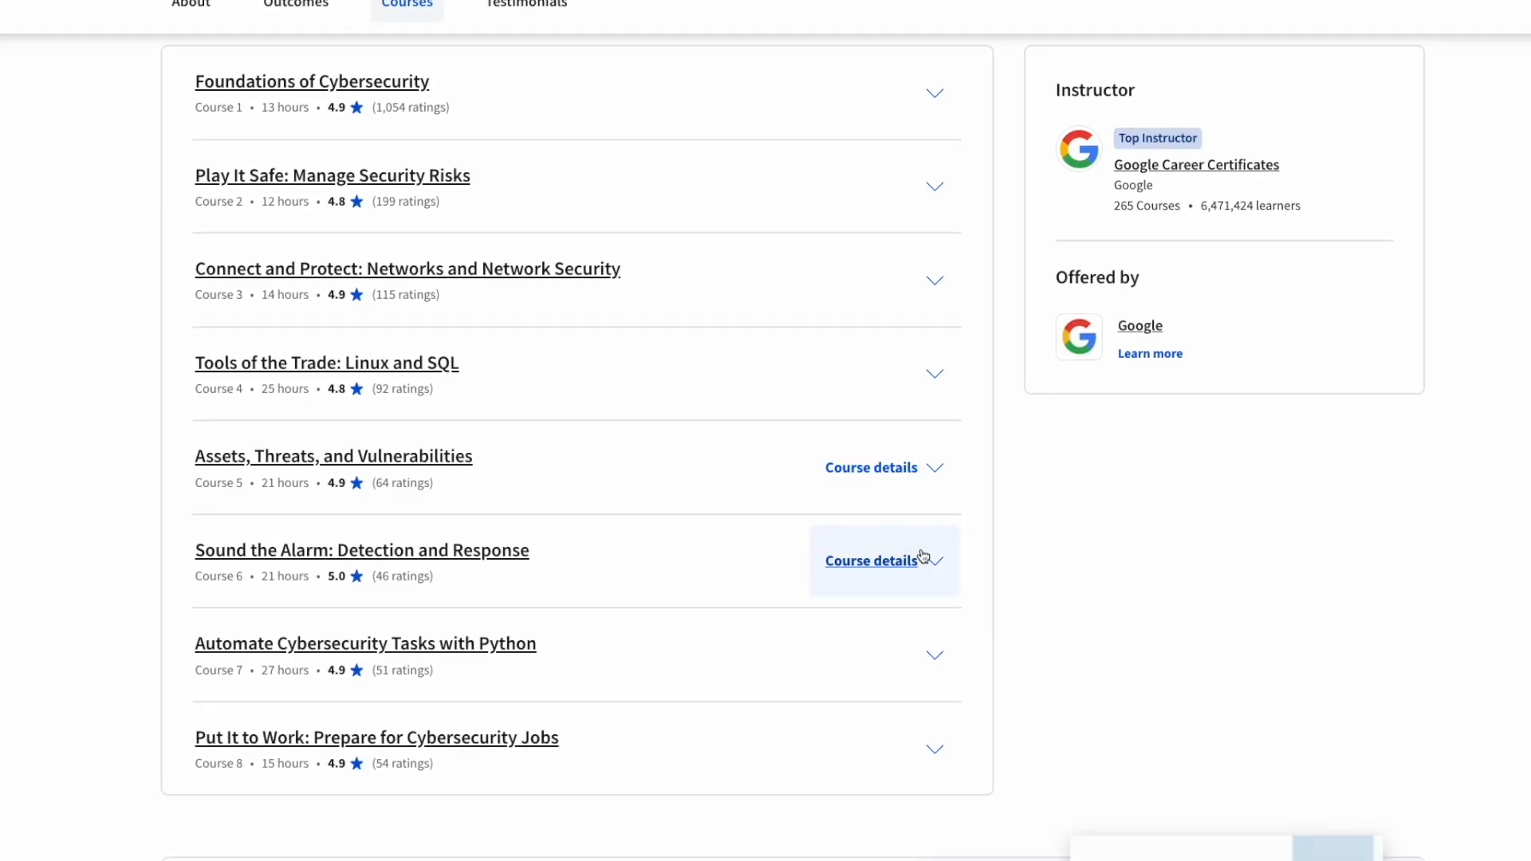
pyautogui.click(870, 561)
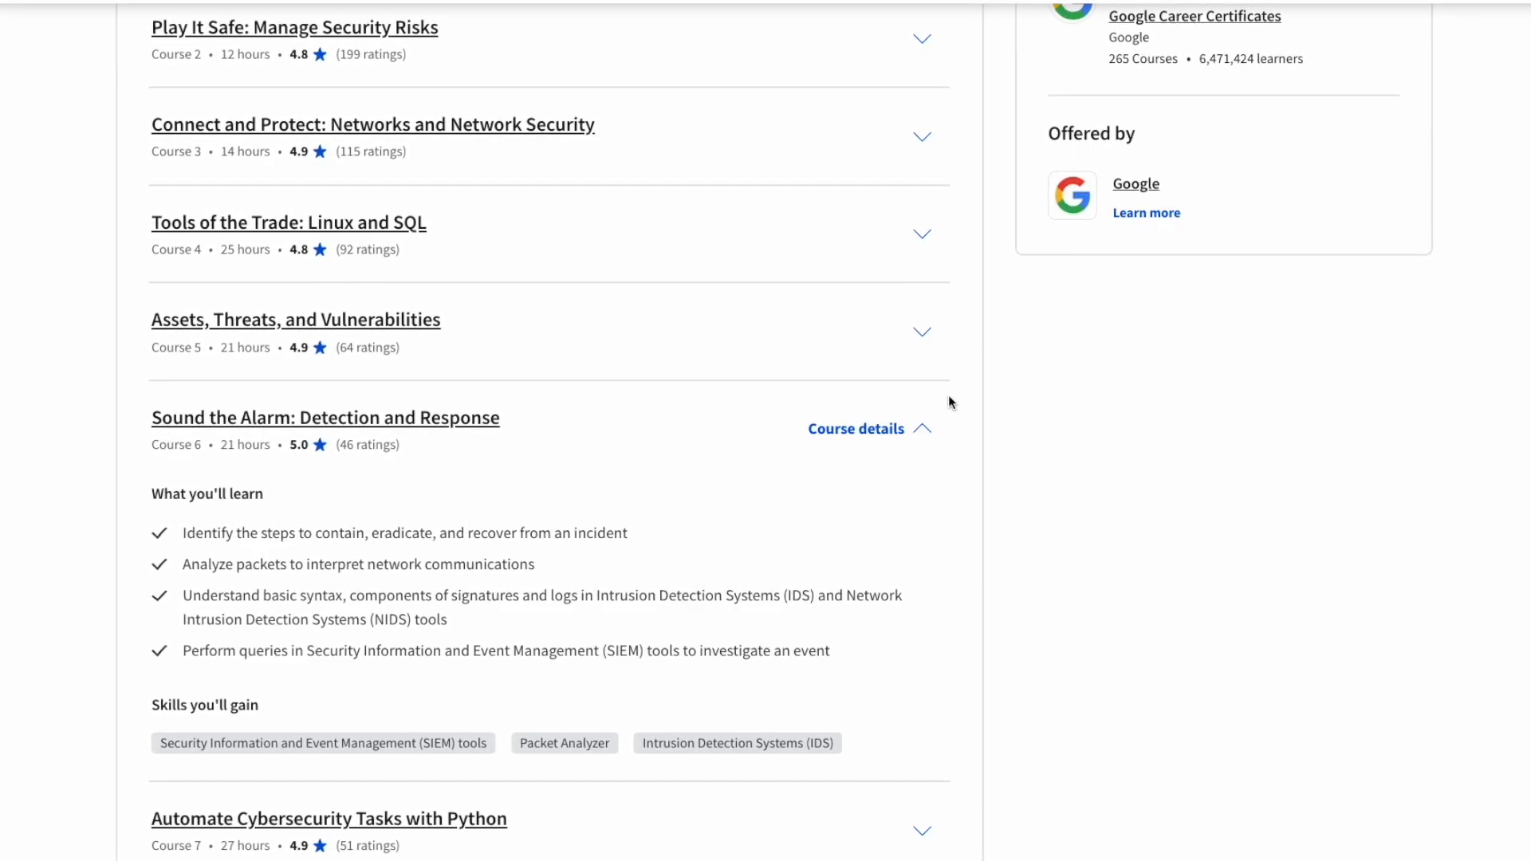
# Expand the Automate Cybersecurity Tasks with Python course details and read its outline.
pyautogui.click(855, 427)
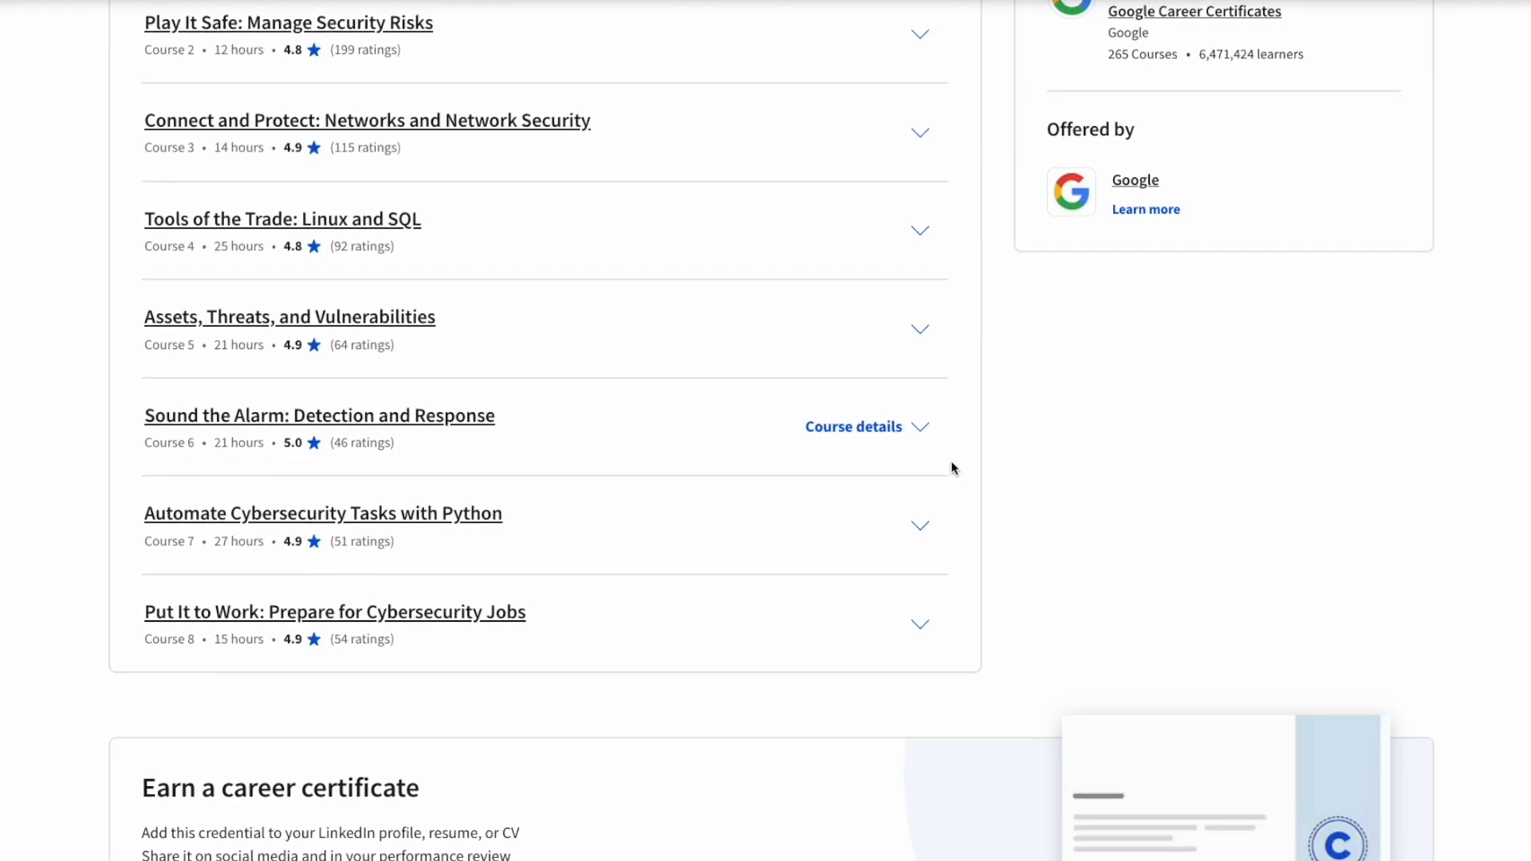
pyautogui.moveTo(869, 536)
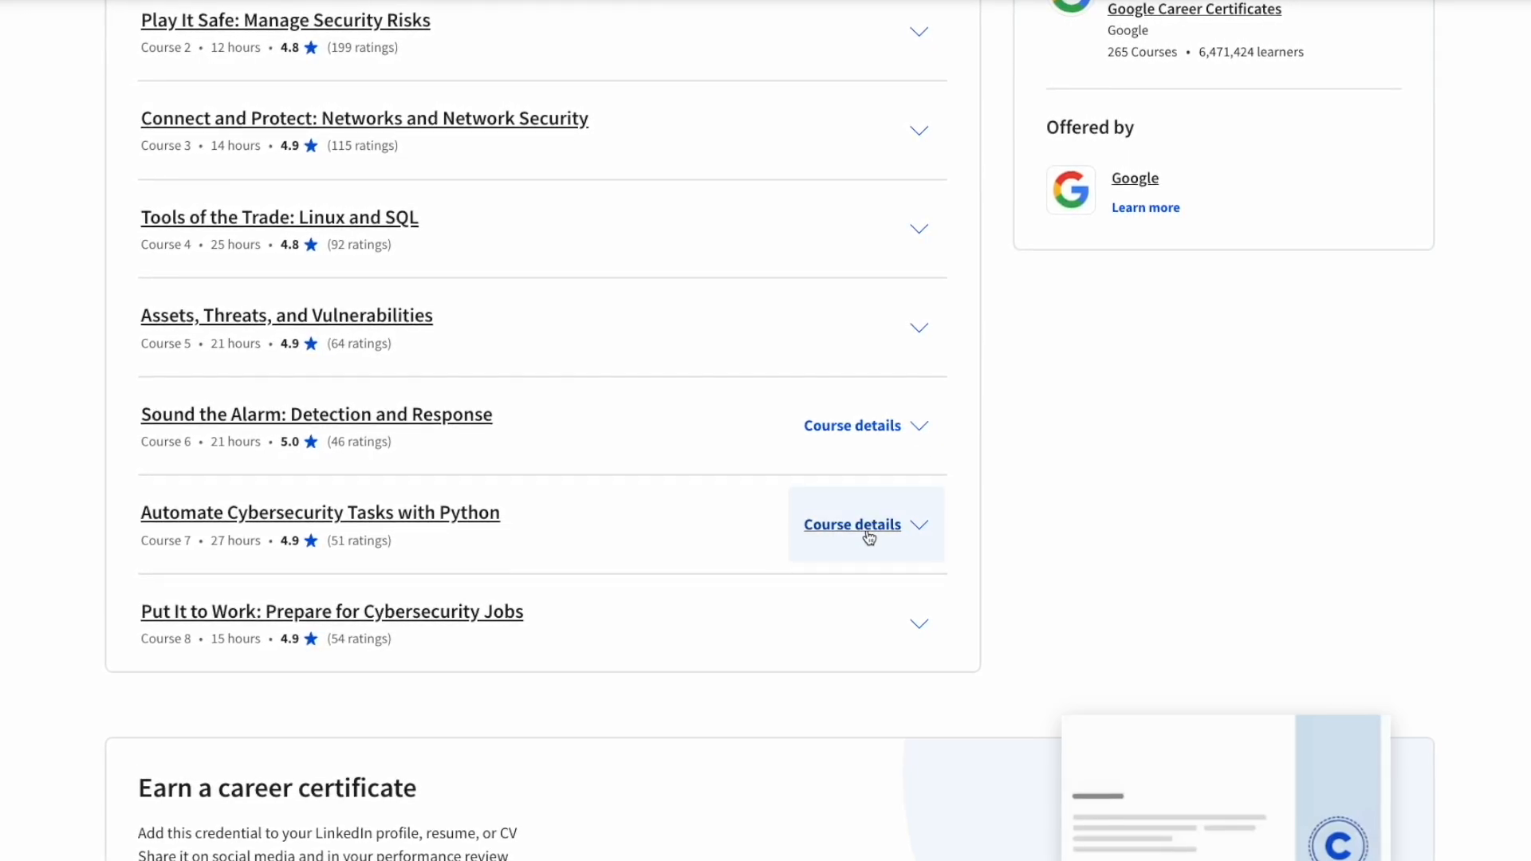
pyautogui.click(865, 525)
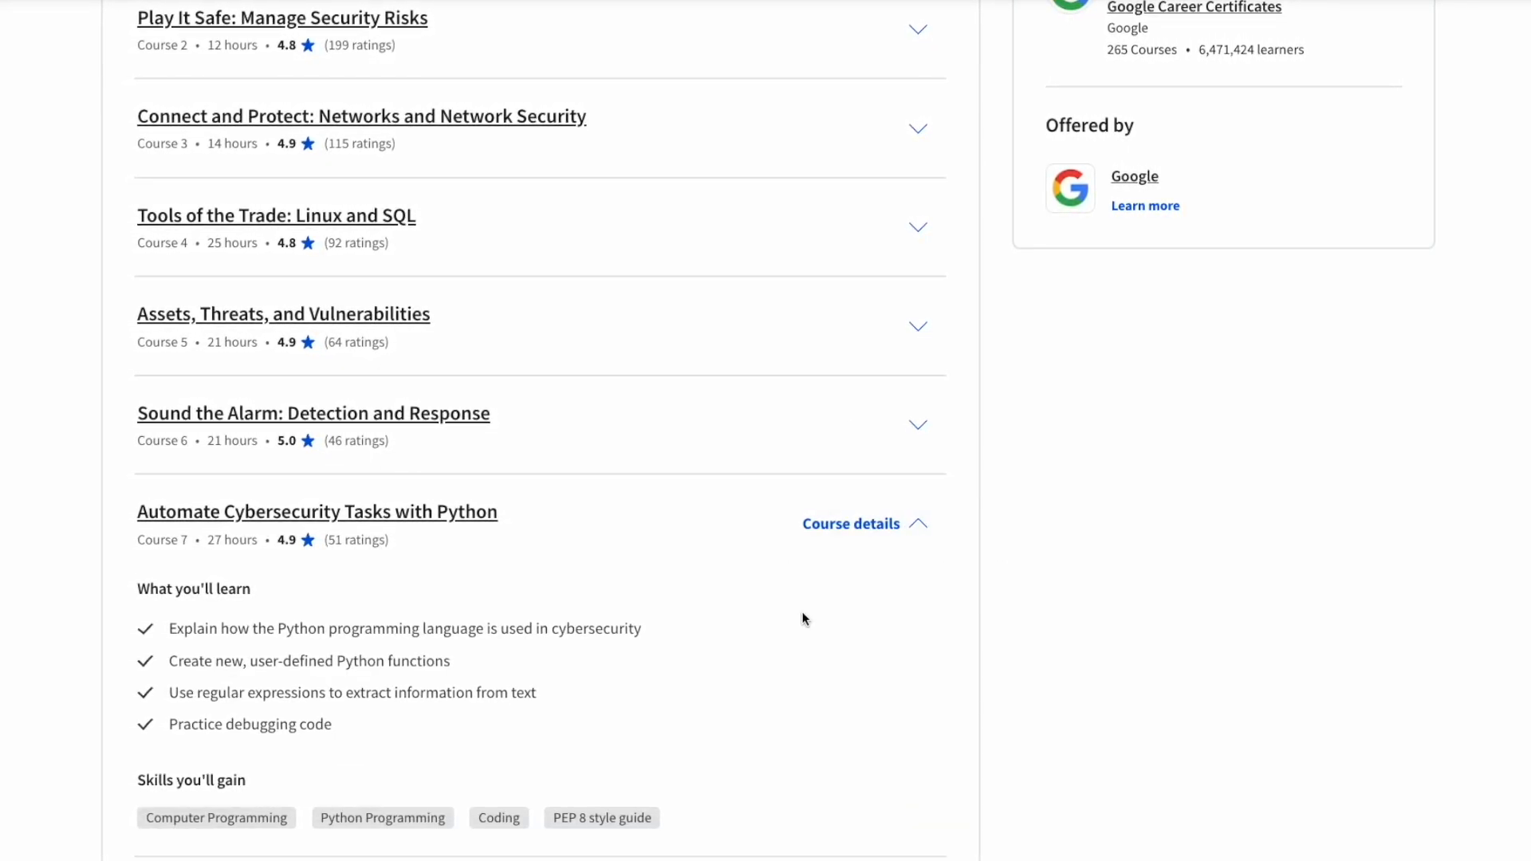
pyautogui.scroll(-3)
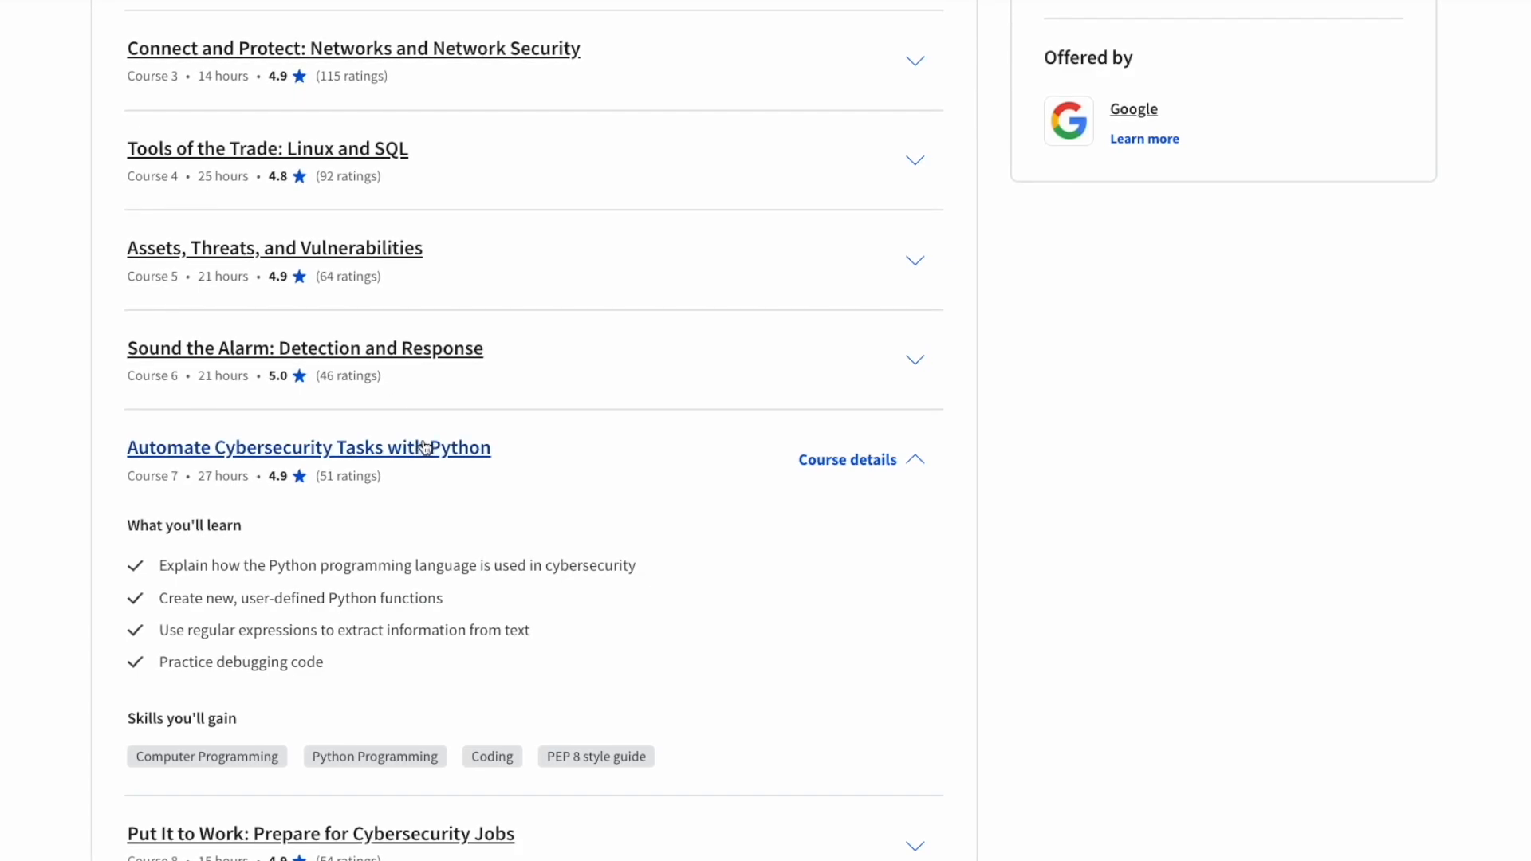
pyautogui.moveTo(514, 471)
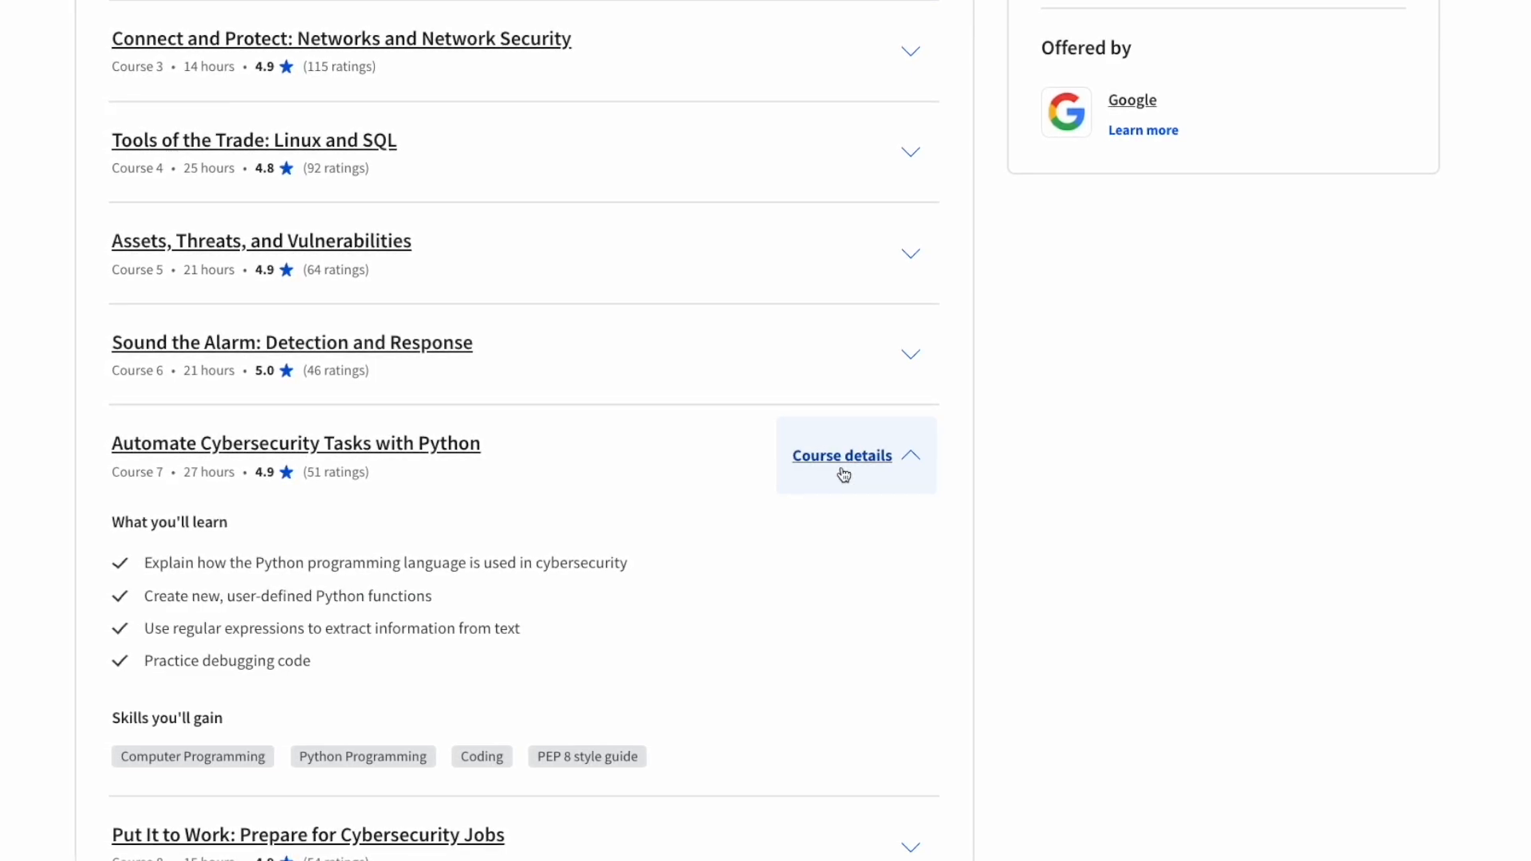
# Expand the Put It to Work course details, then return to the certificate overview.
pyautogui.click(842, 459)
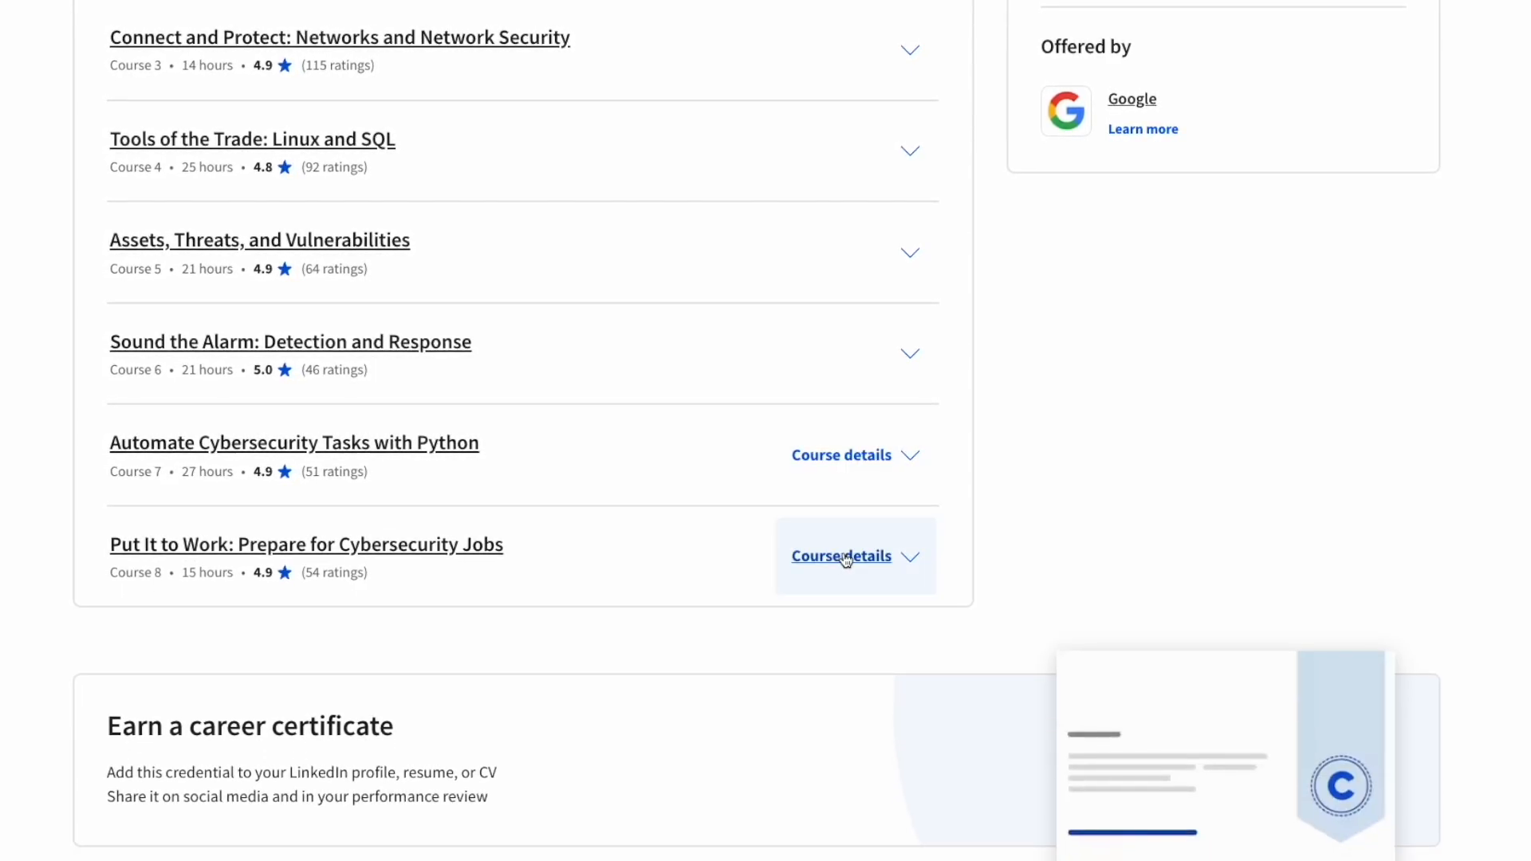
pyautogui.click(842, 555)
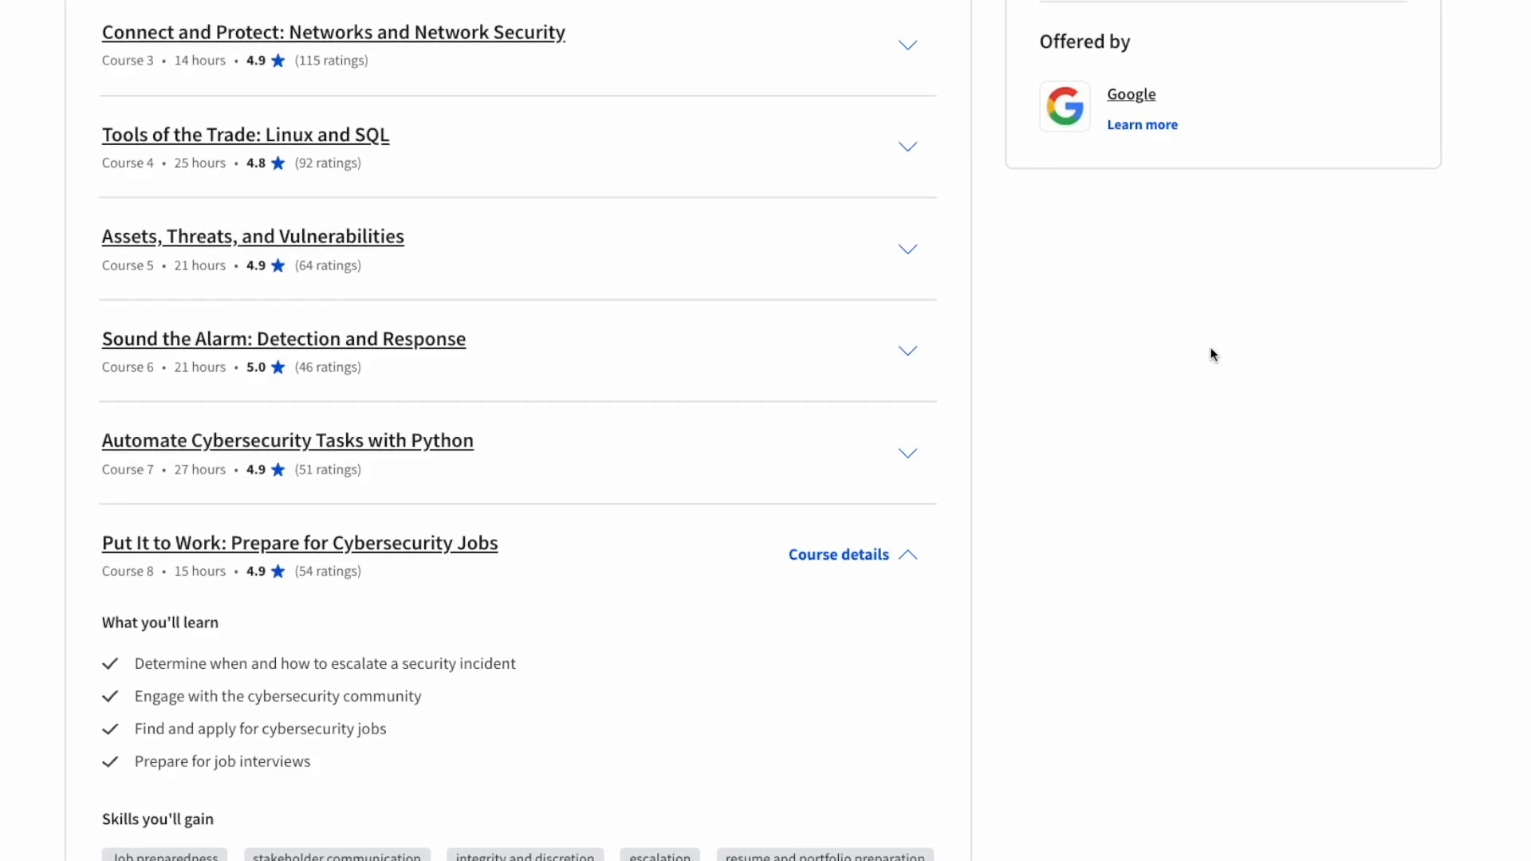
pyautogui.scroll(-3)
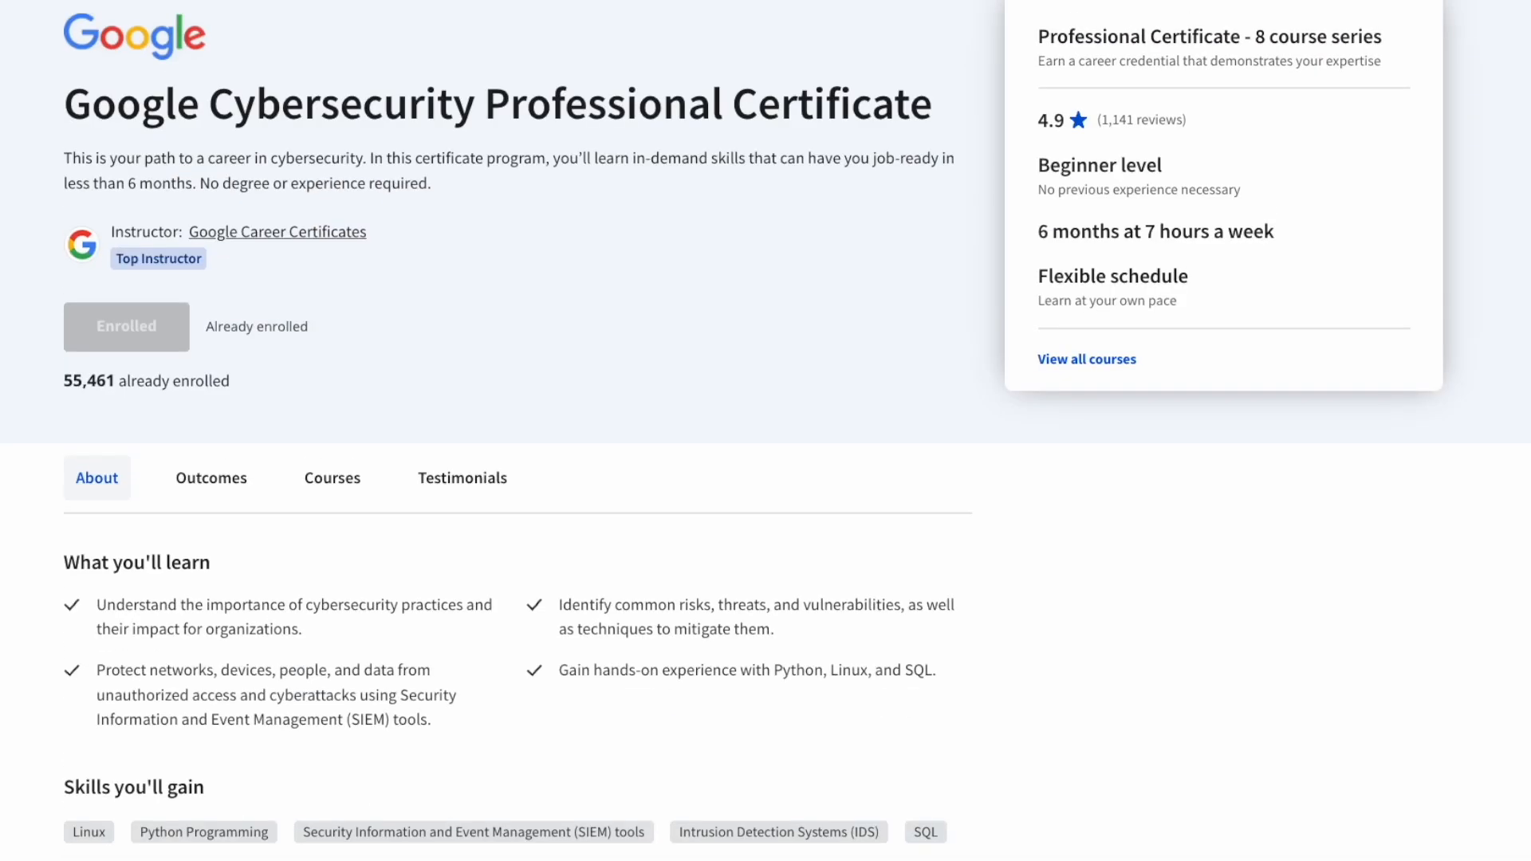
pyautogui.click(126, 327)
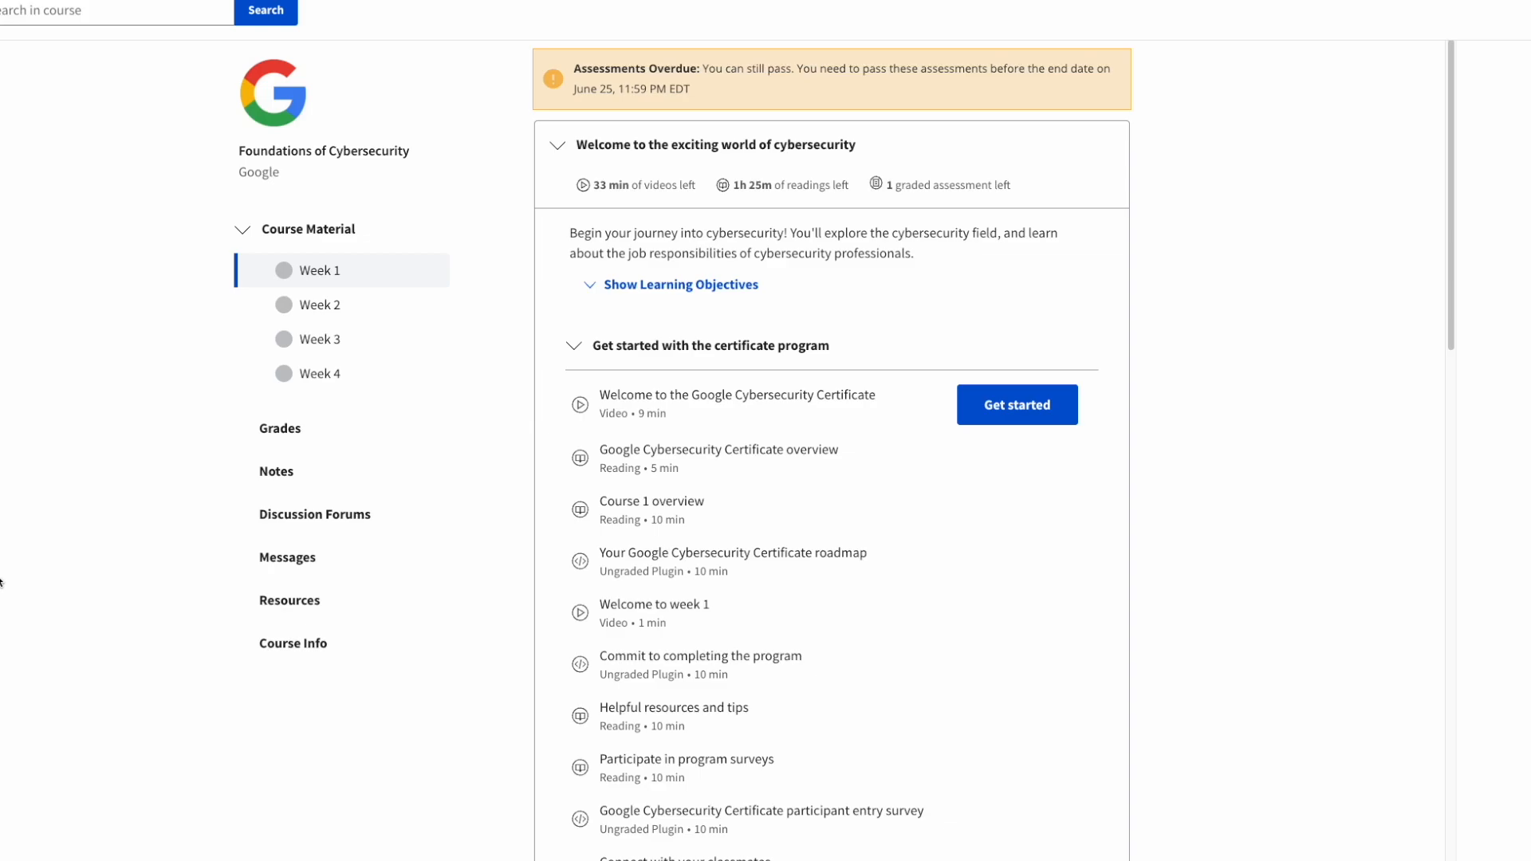
pyautogui.moveTo(78, 480)
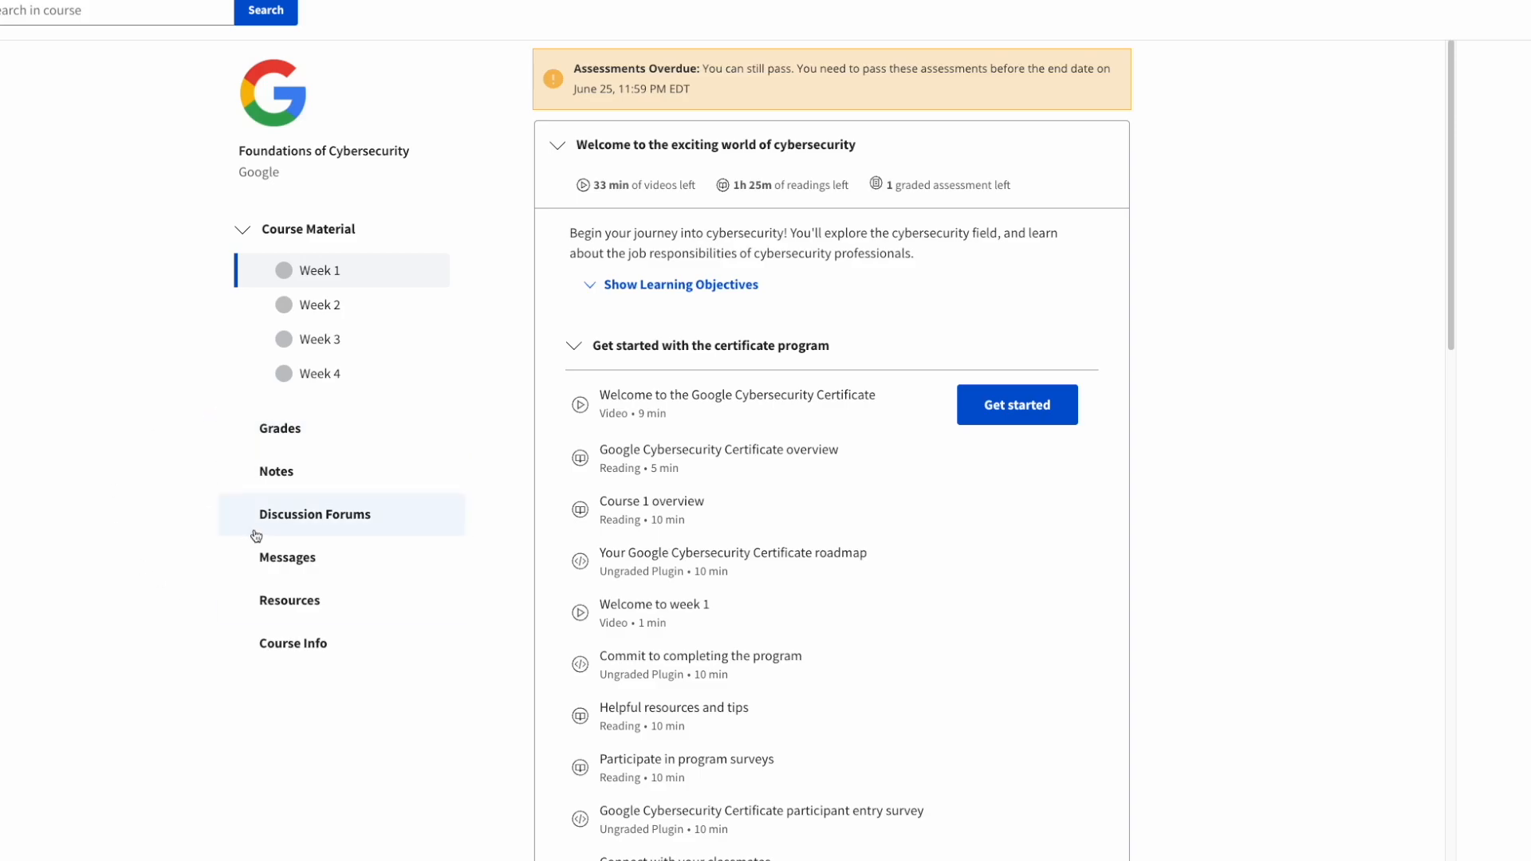
pyautogui.moveTo(278, 423)
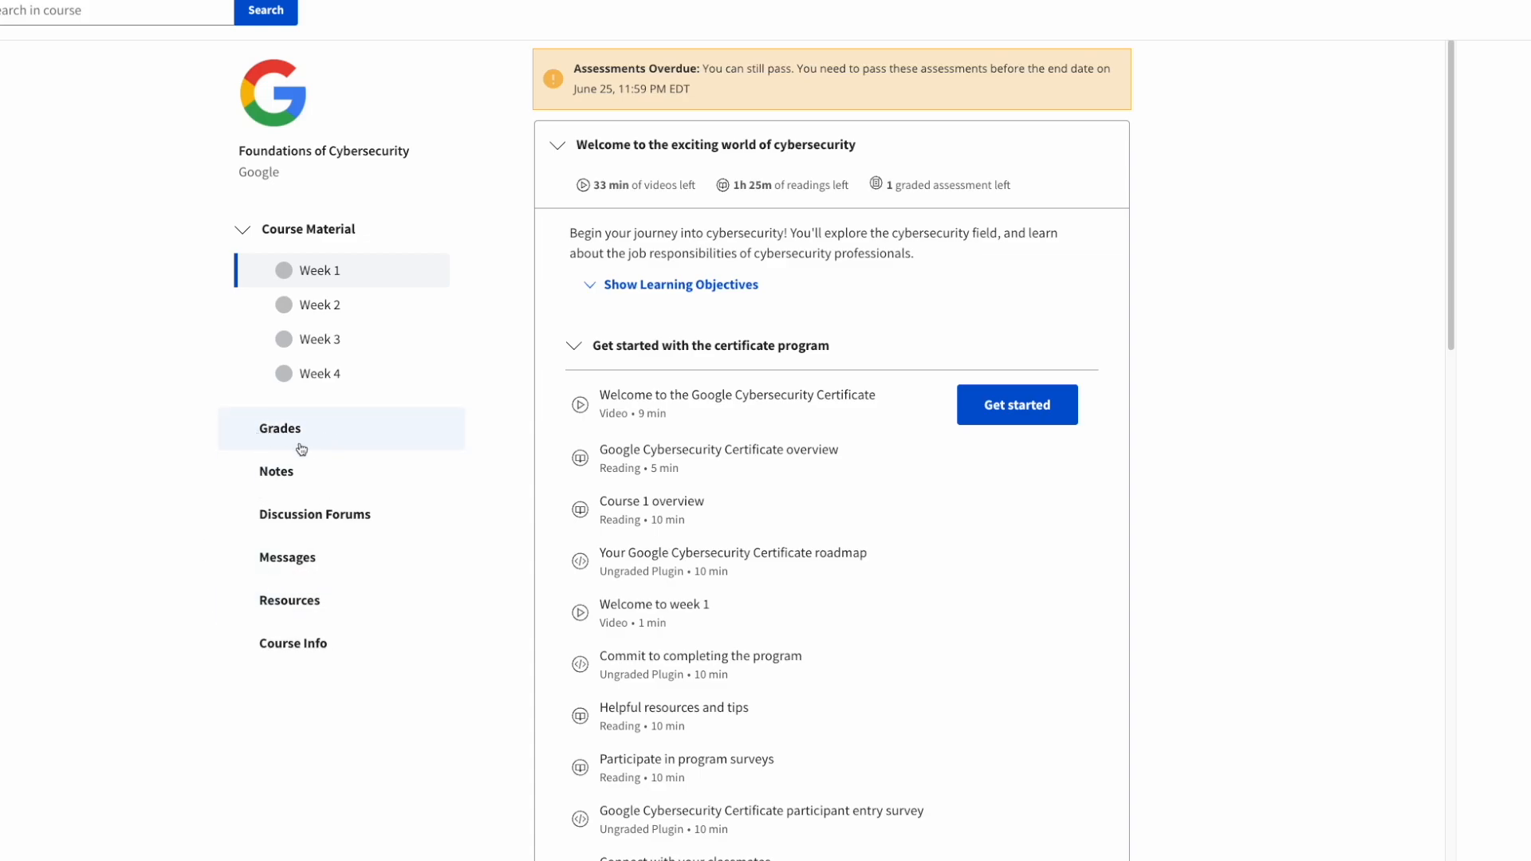
pyautogui.scroll(-3)
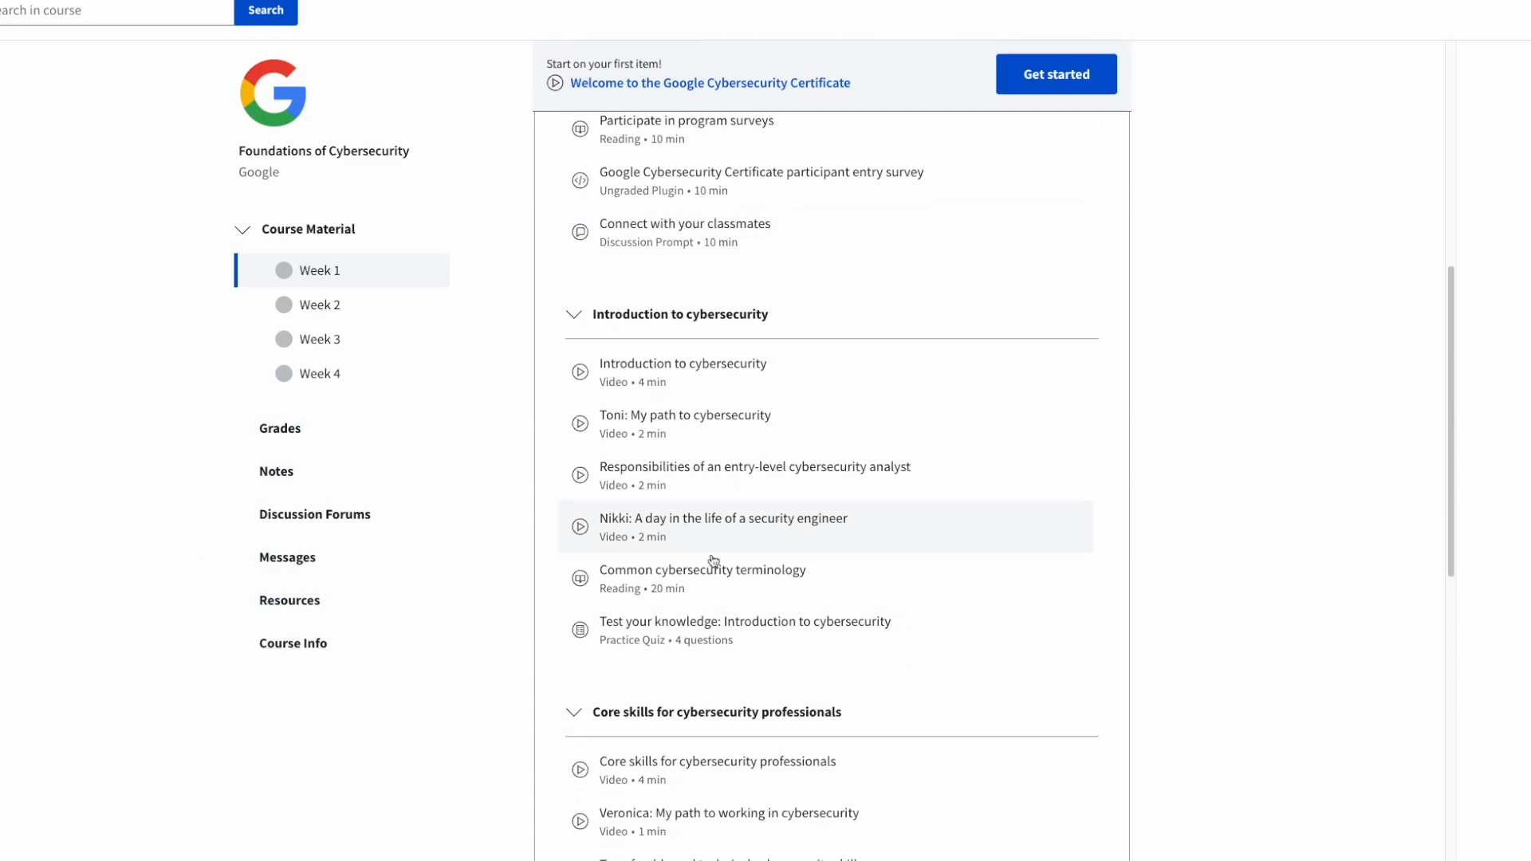
pyautogui.scroll(-3)
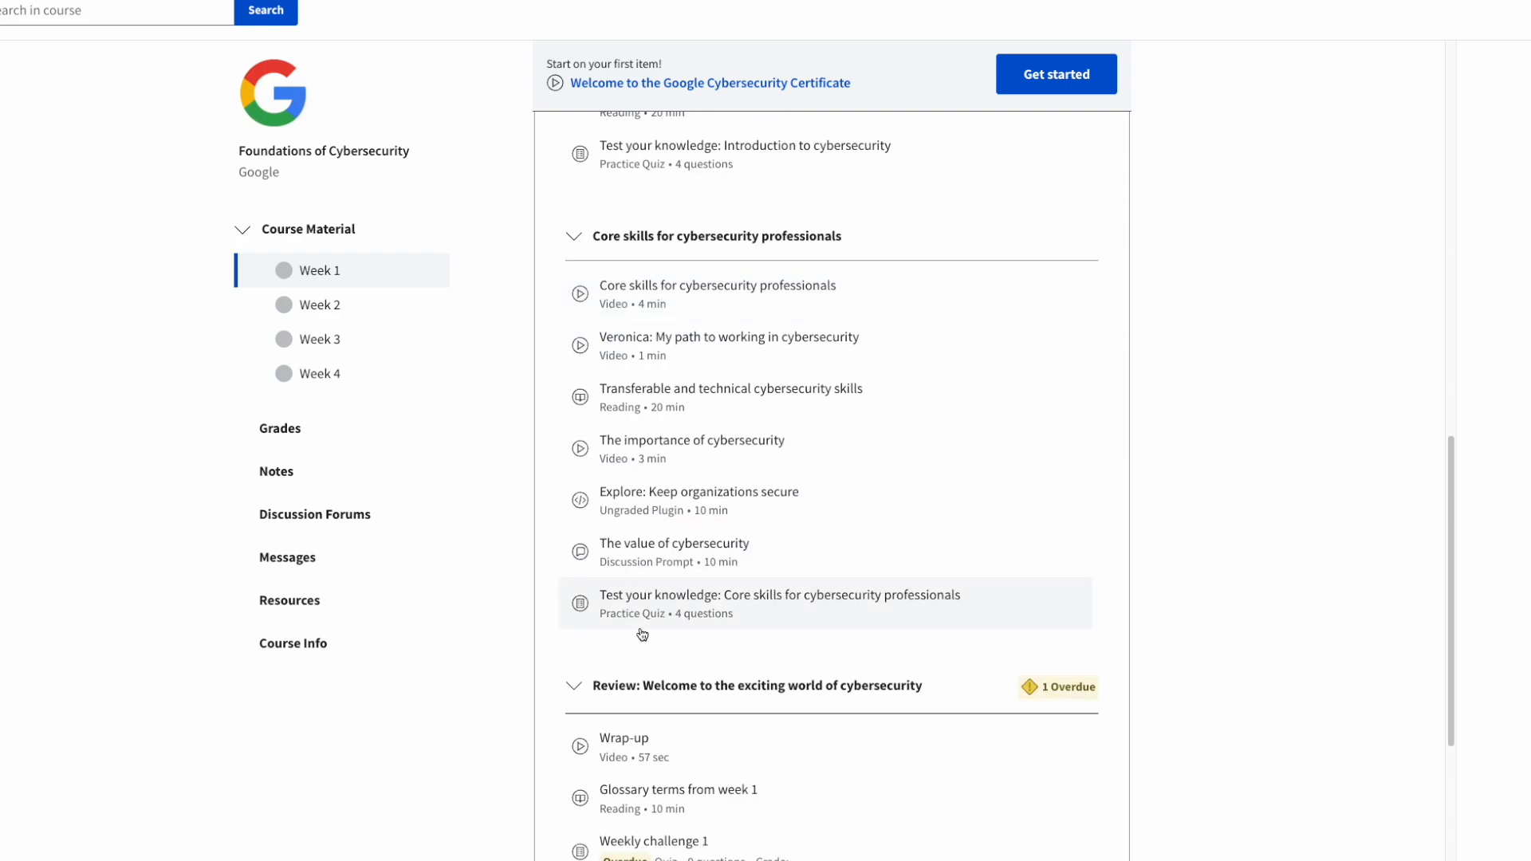
pyautogui.scroll(-3)
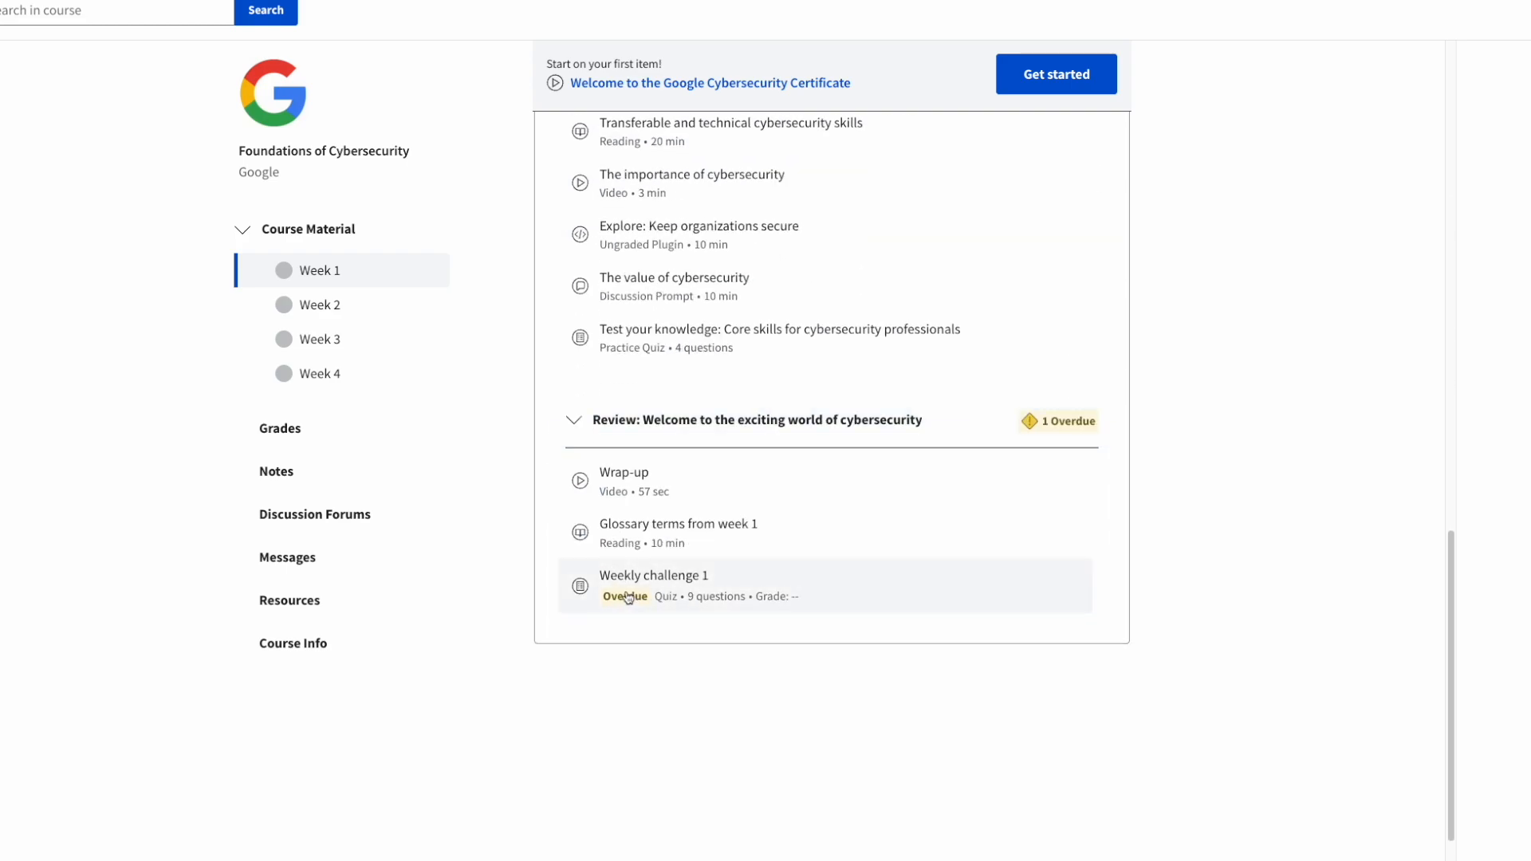
pyautogui.scroll(3)
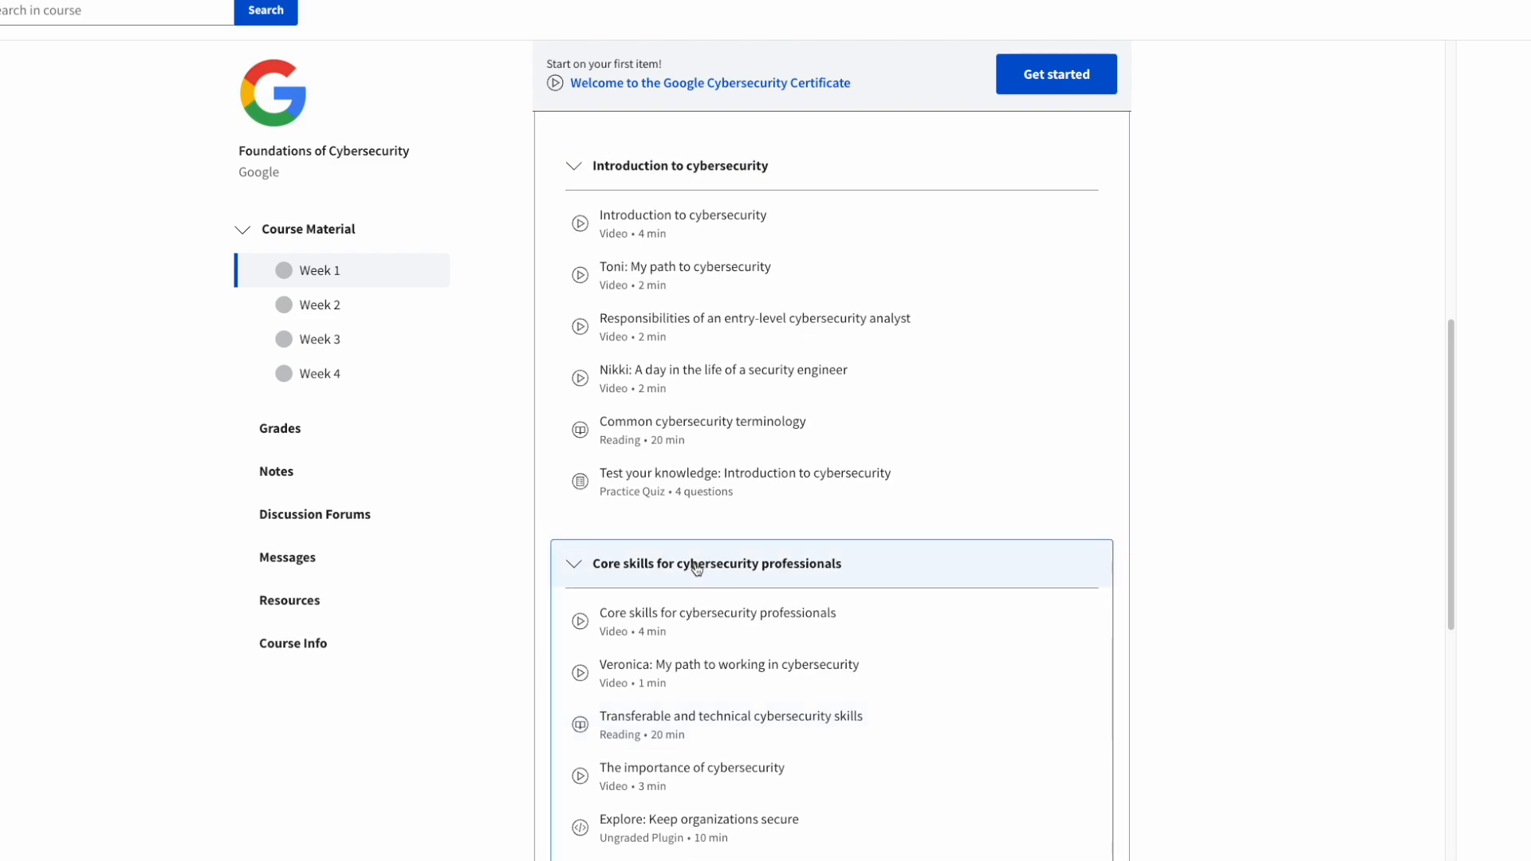
pyautogui.scroll(3)
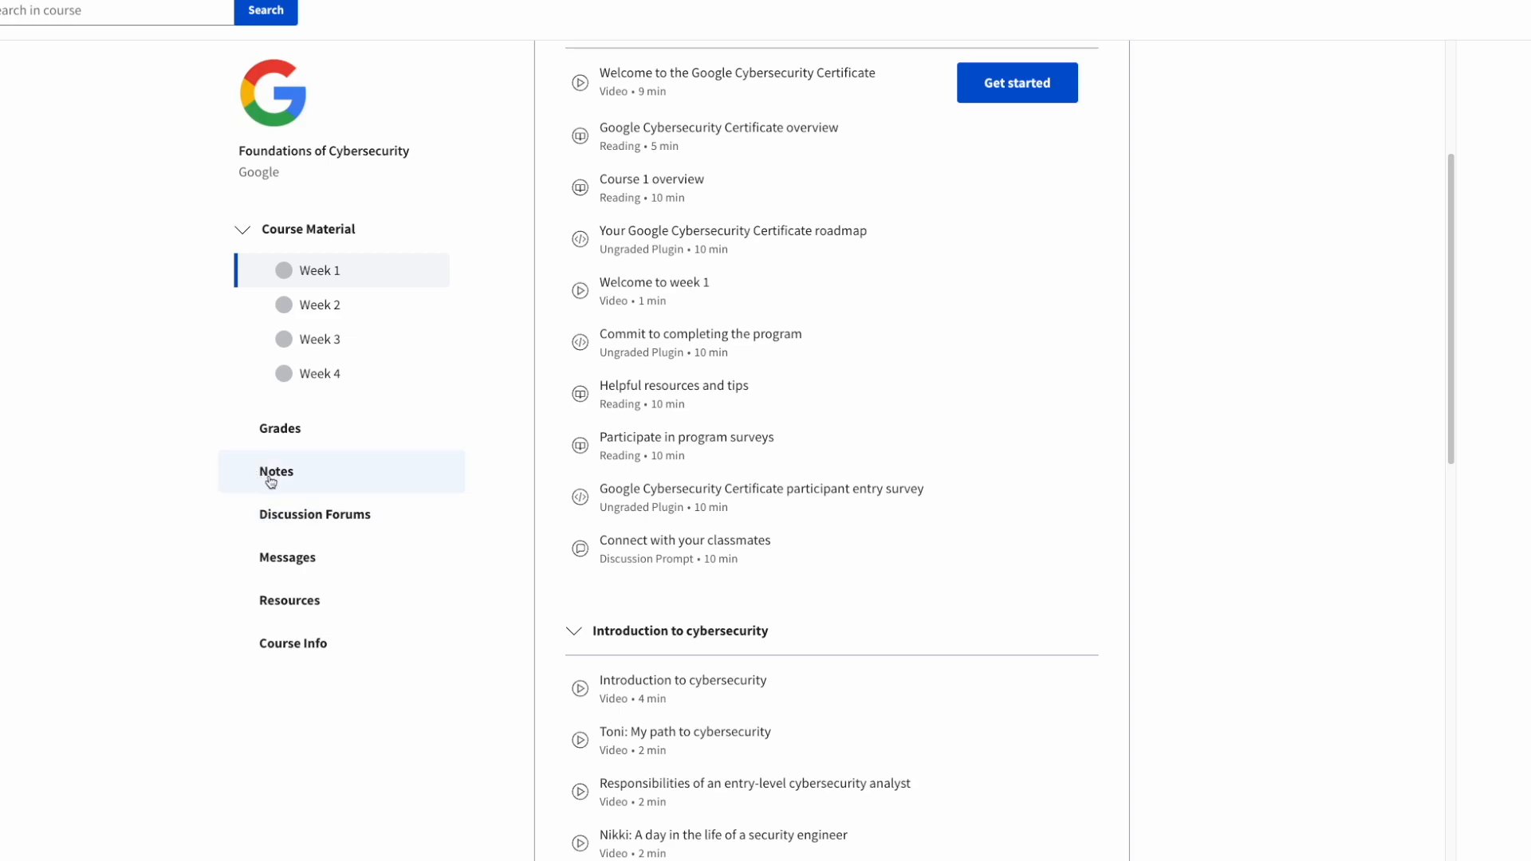
pyautogui.moveTo(628, 536)
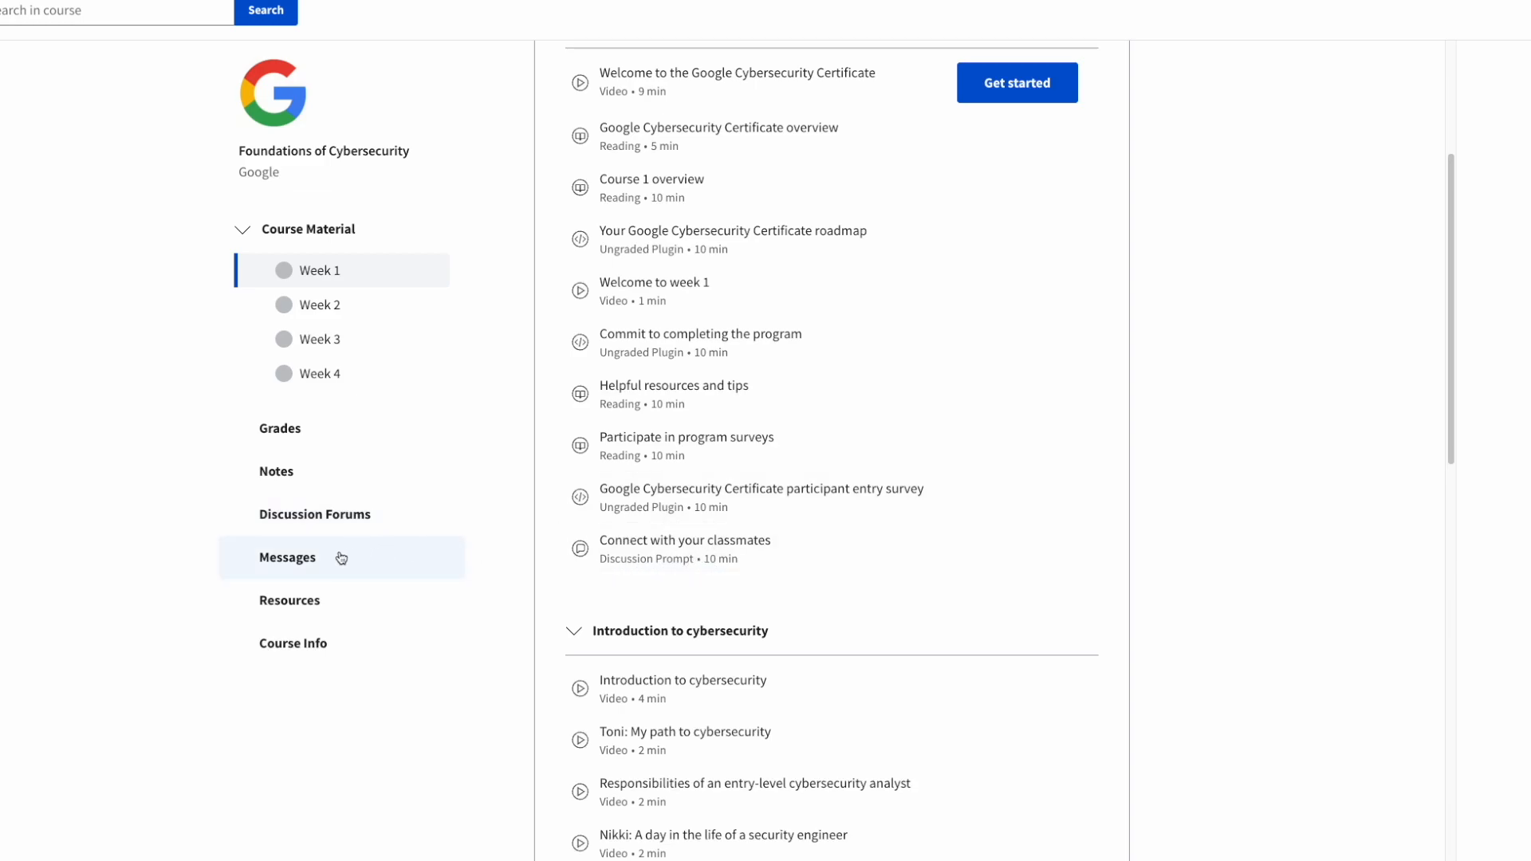
pyautogui.moveTo(275, 563)
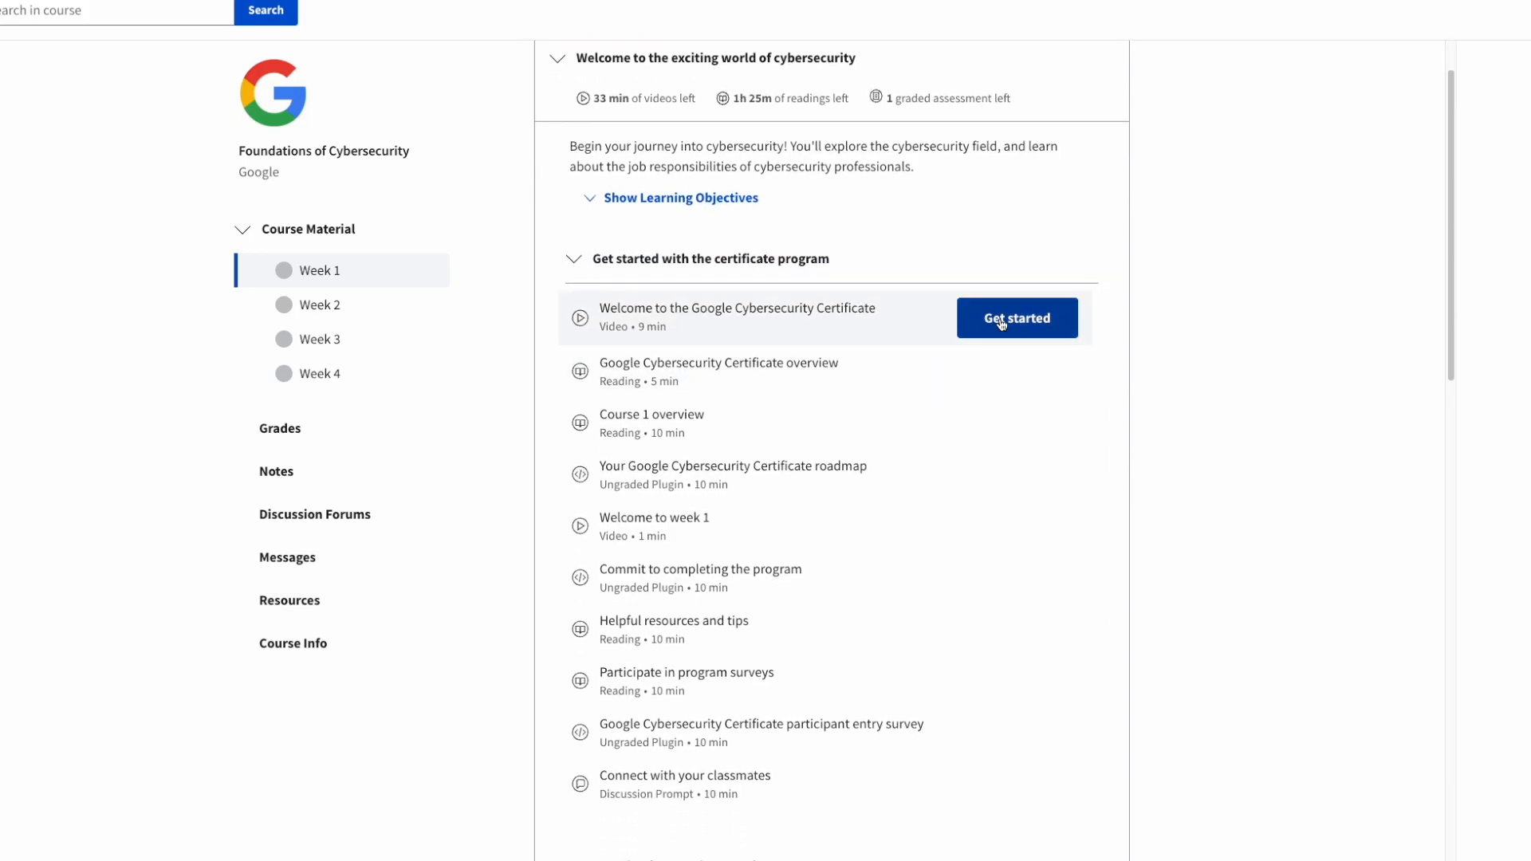
# Start the Welcome video, skip ahead to about 4:05 and view its transcript.
pyautogui.click(1018, 317)
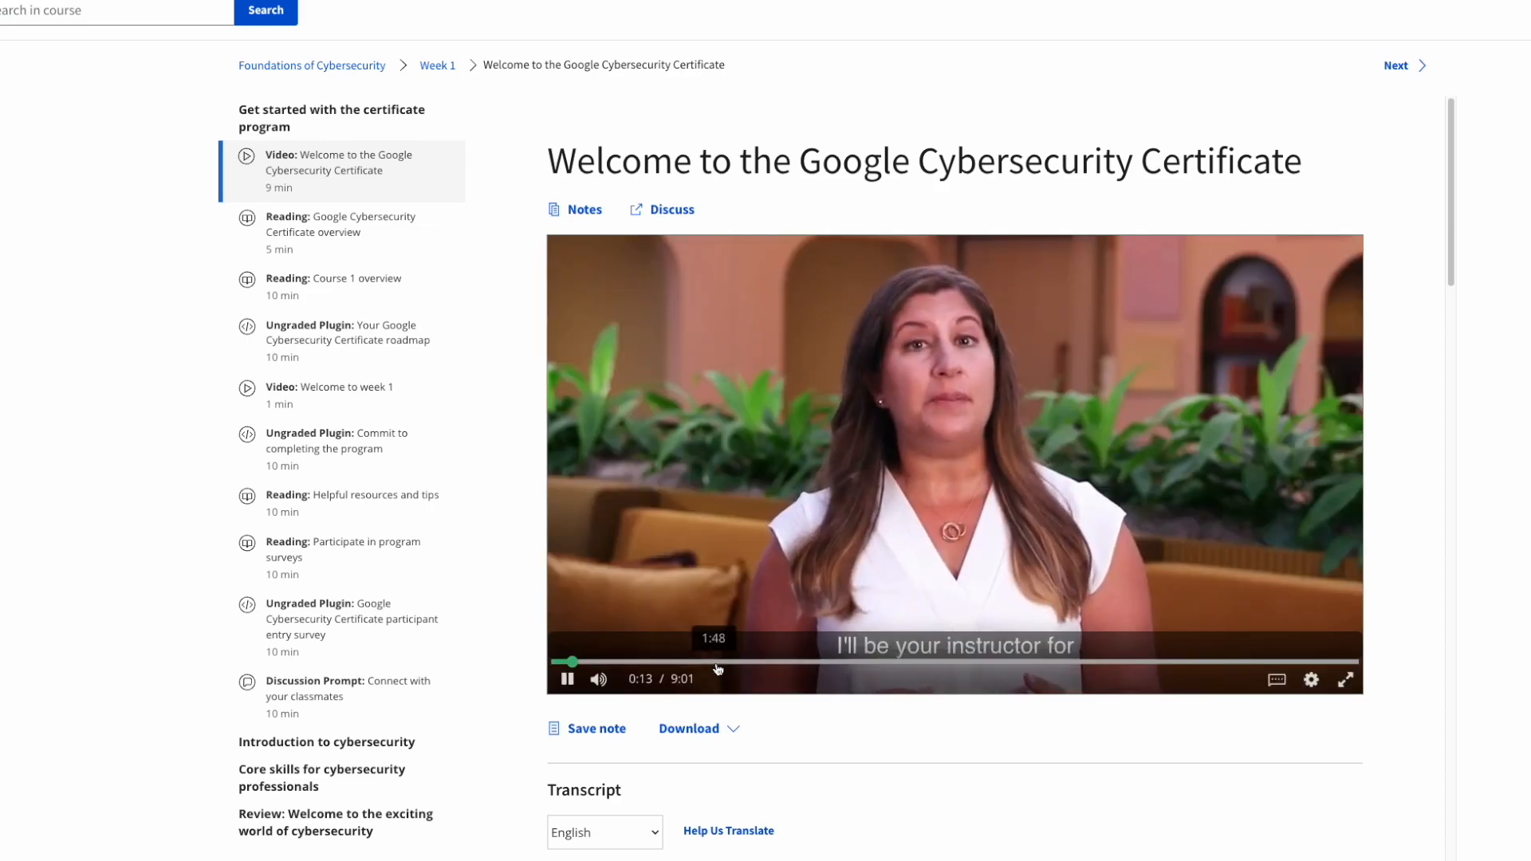
pyautogui.moveTo(576, 661); pyautogui.dragTo(902, 664)
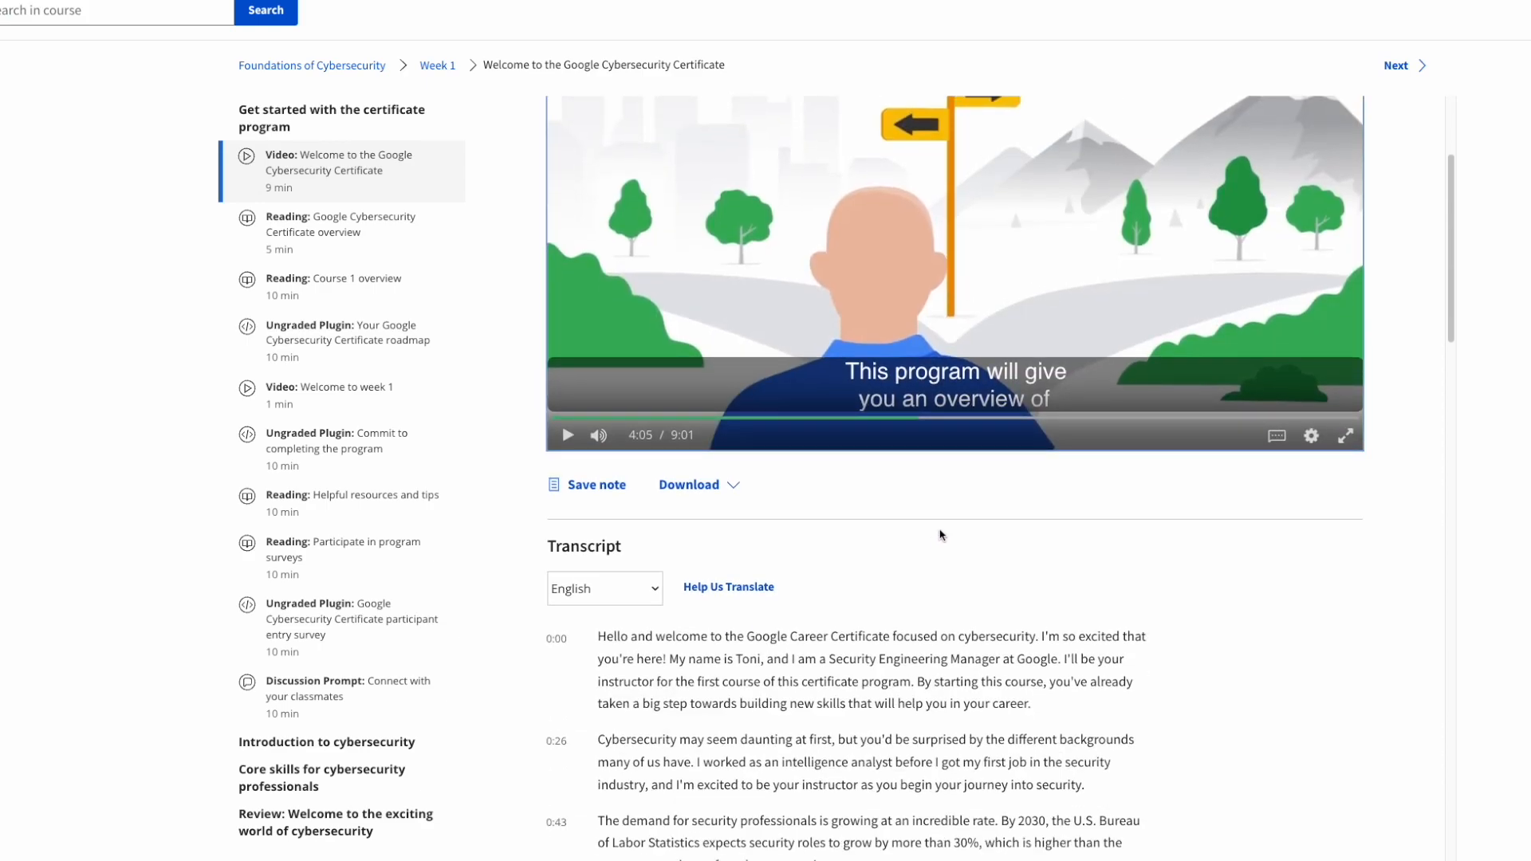
pyautogui.scroll(-3)
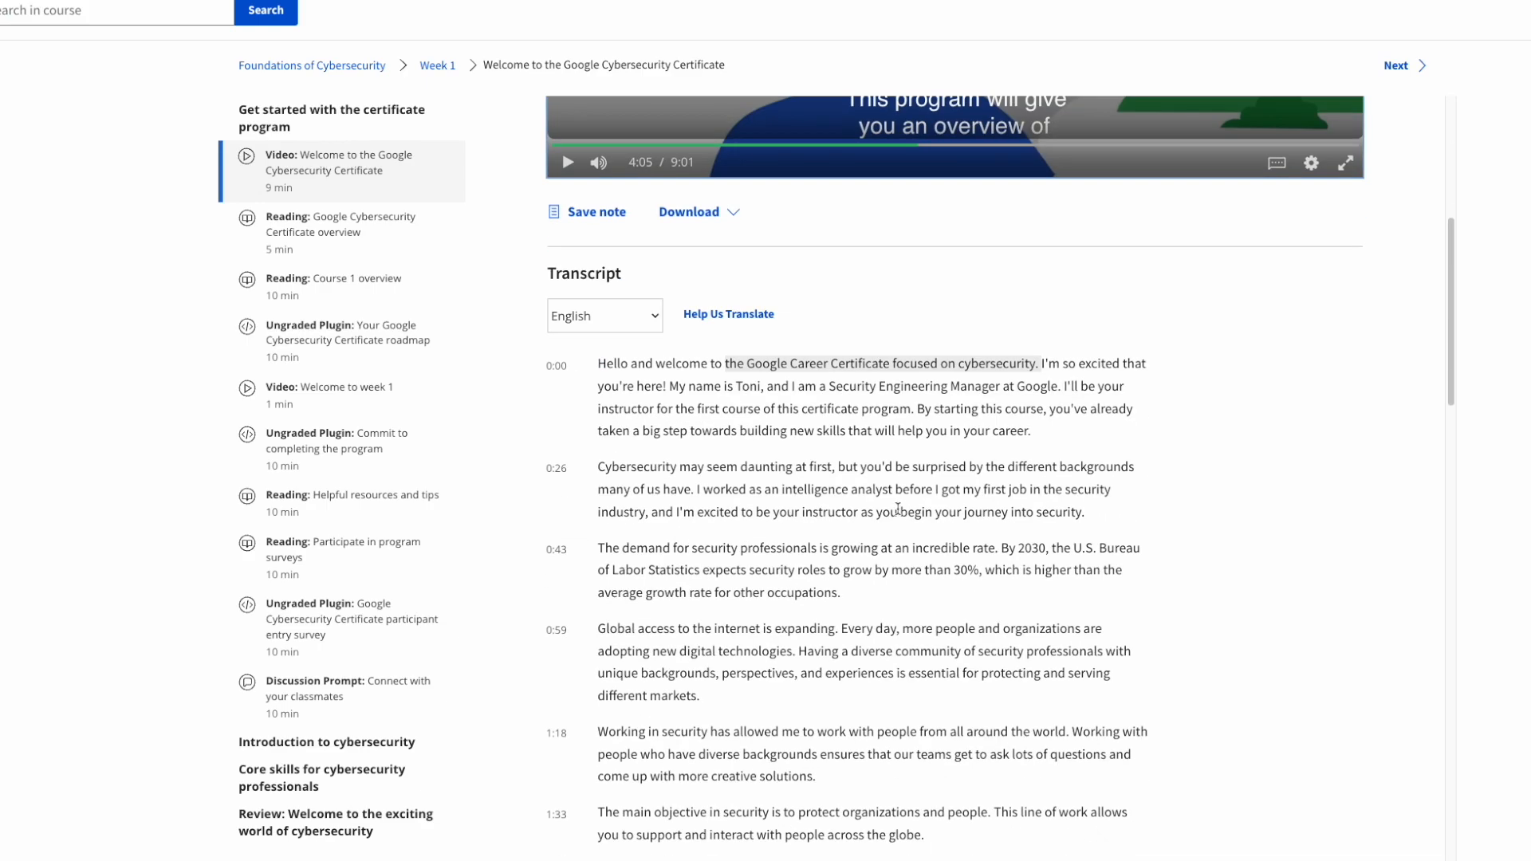
pyautogui.scroll(-3)
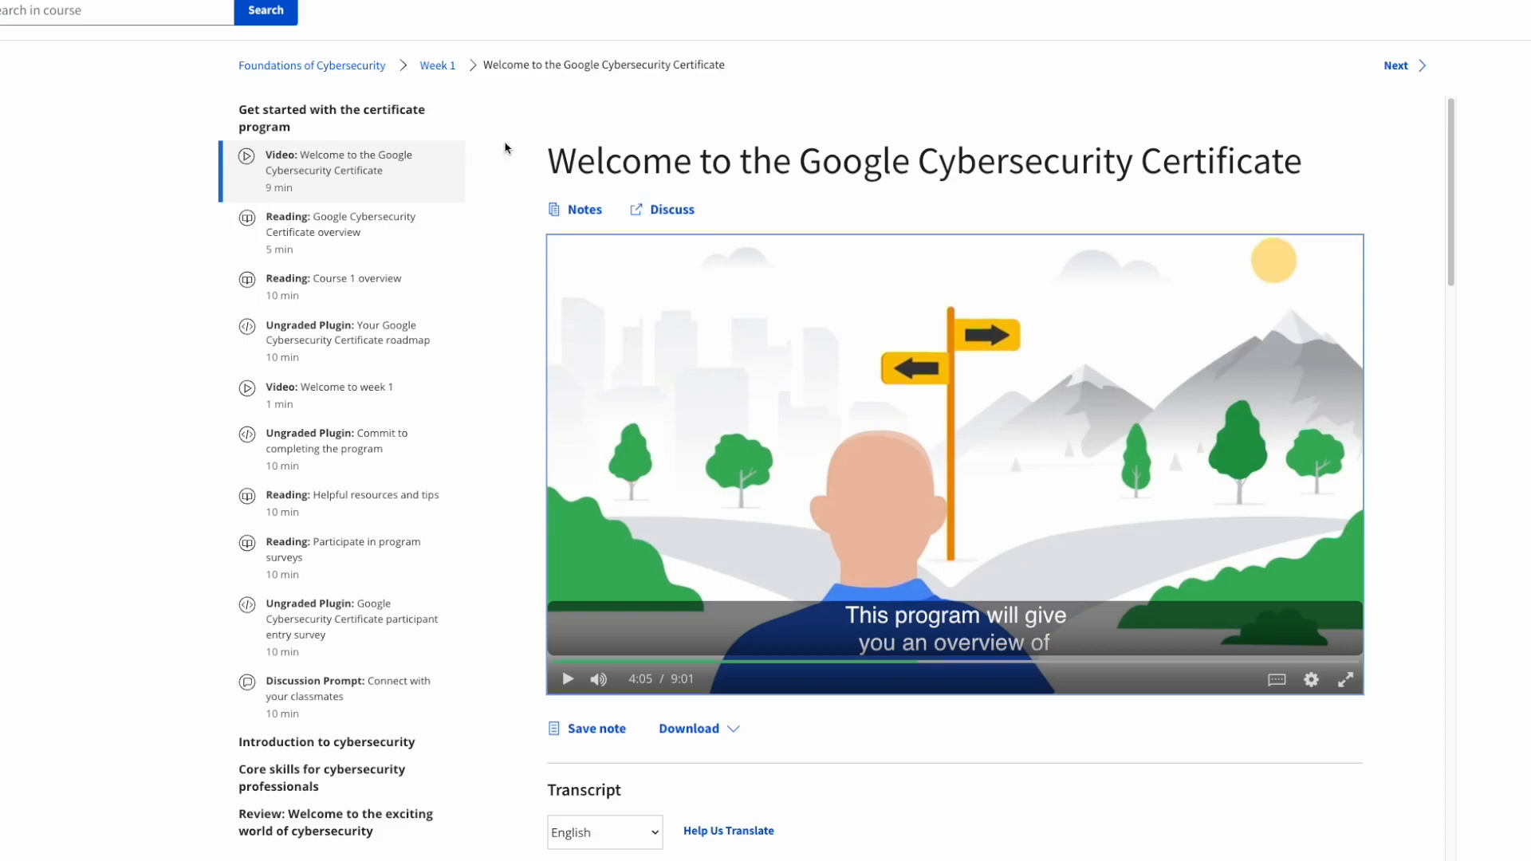
pyautogui.moveTo(437, 74)
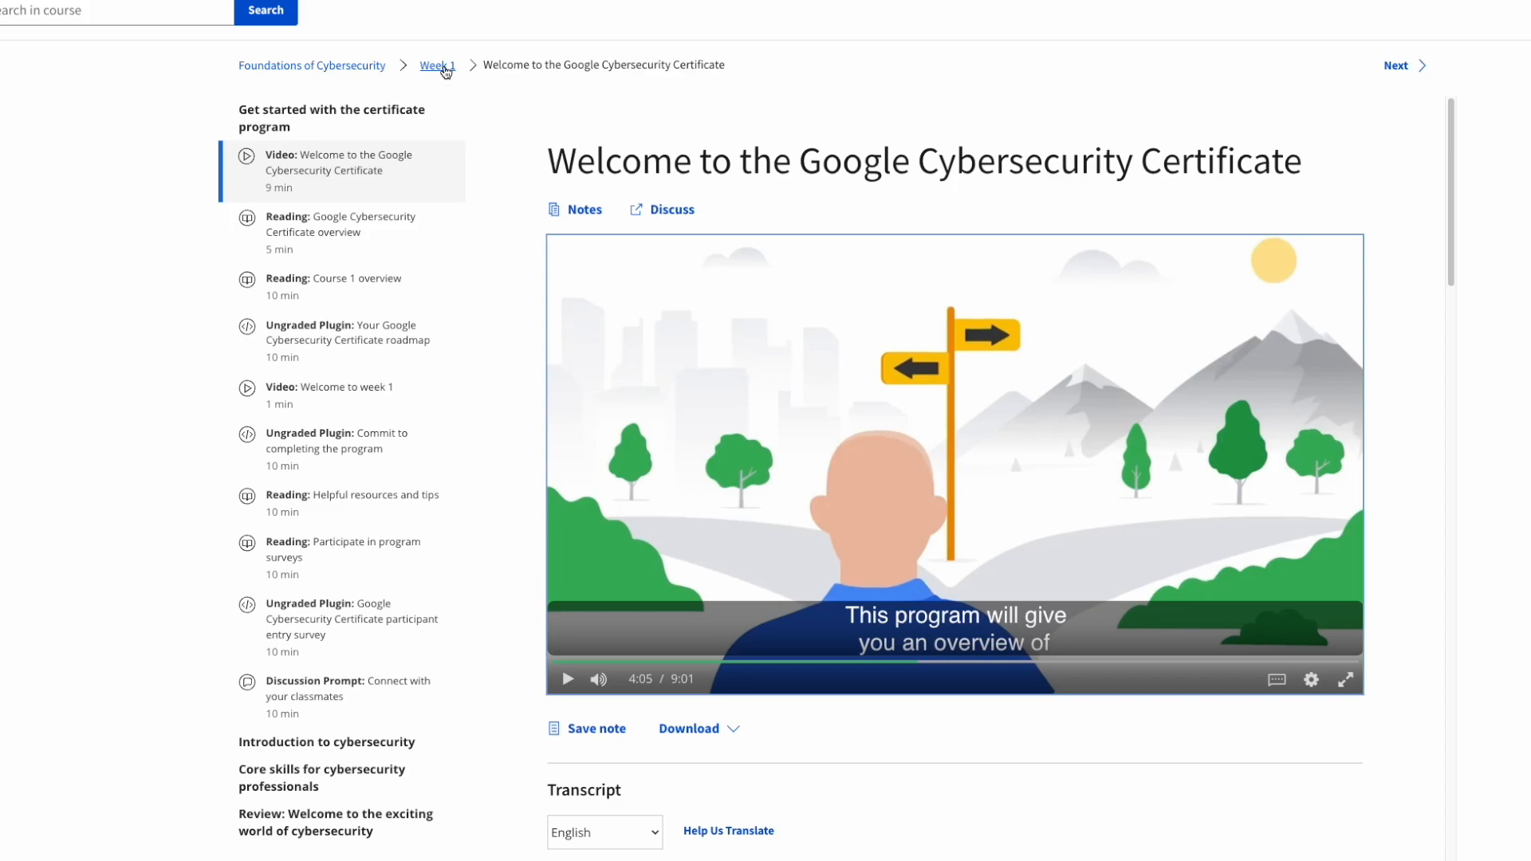
# Return via the Week 1 breadcrumb to the Foundations of Cybersecurity week overview and its lesson list.
pyautogui.click(437, 65)
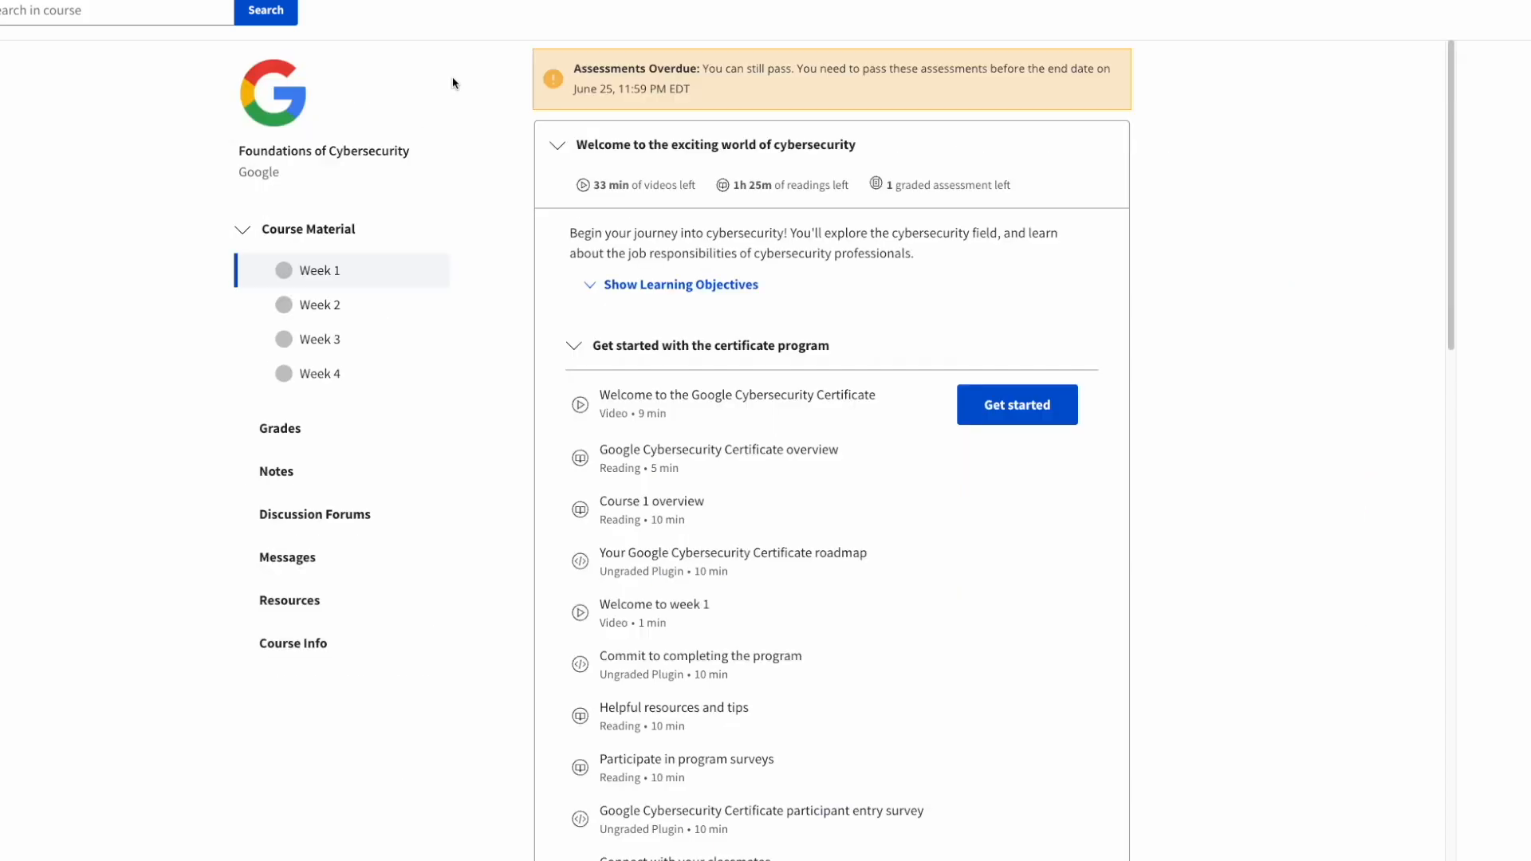
pyautogui.scroll(-3)
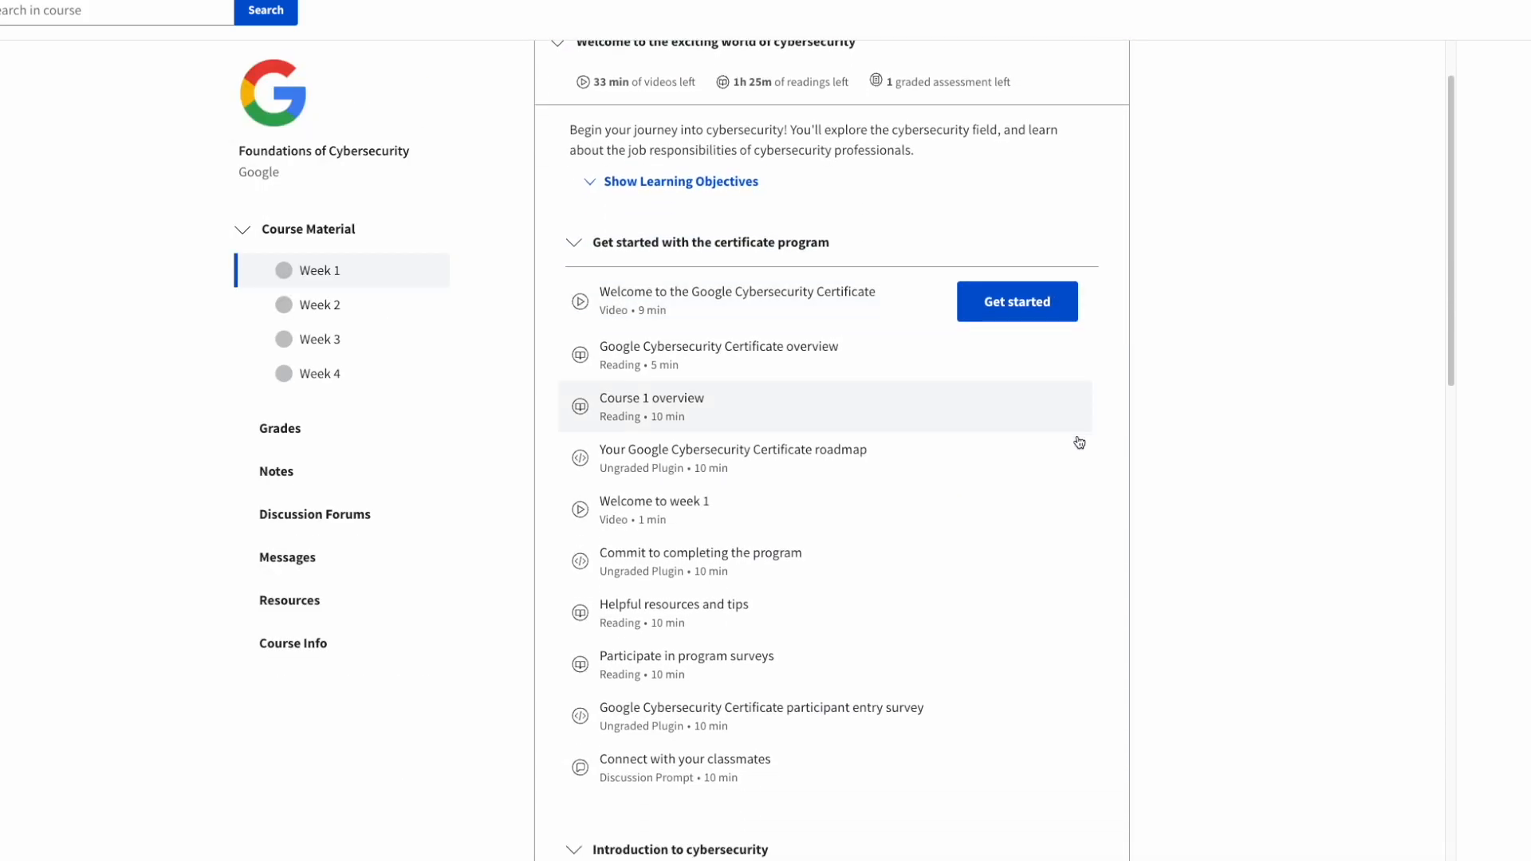
pyautogui.scroll(-3)
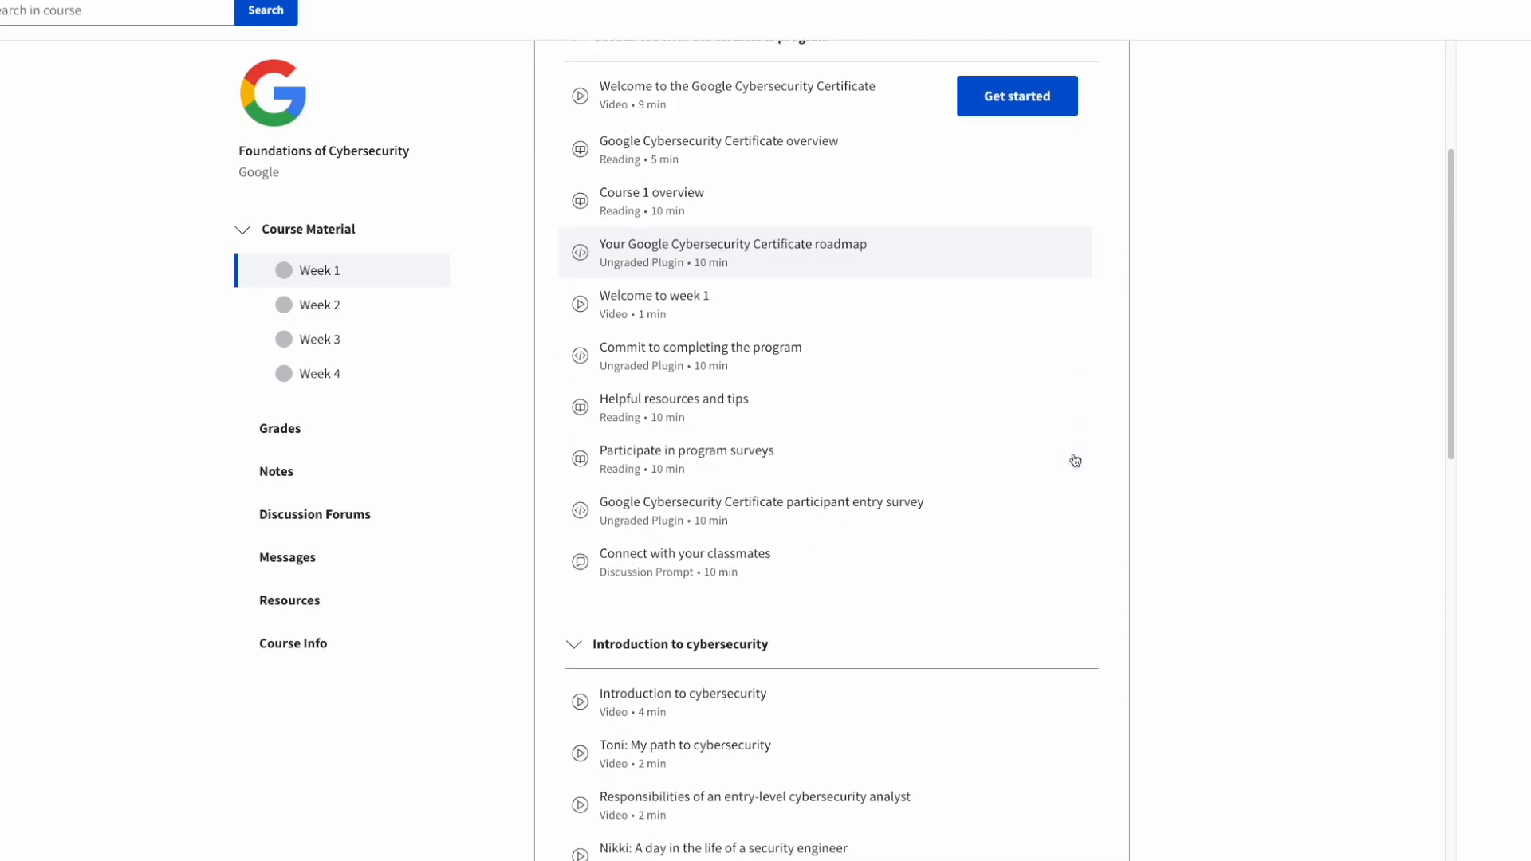